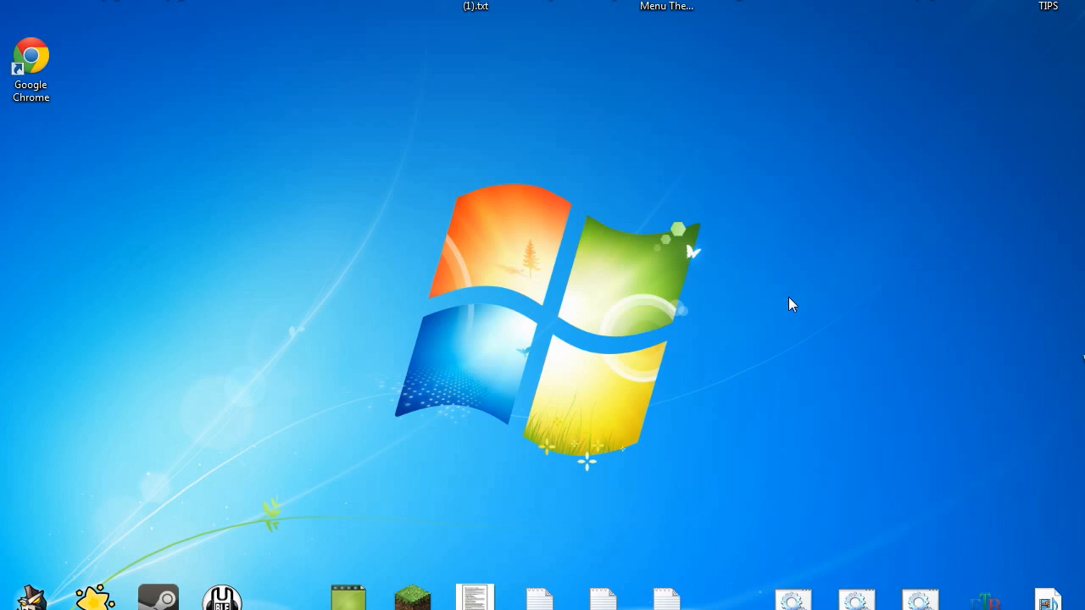
pyautogui.moveTo(375, 276)
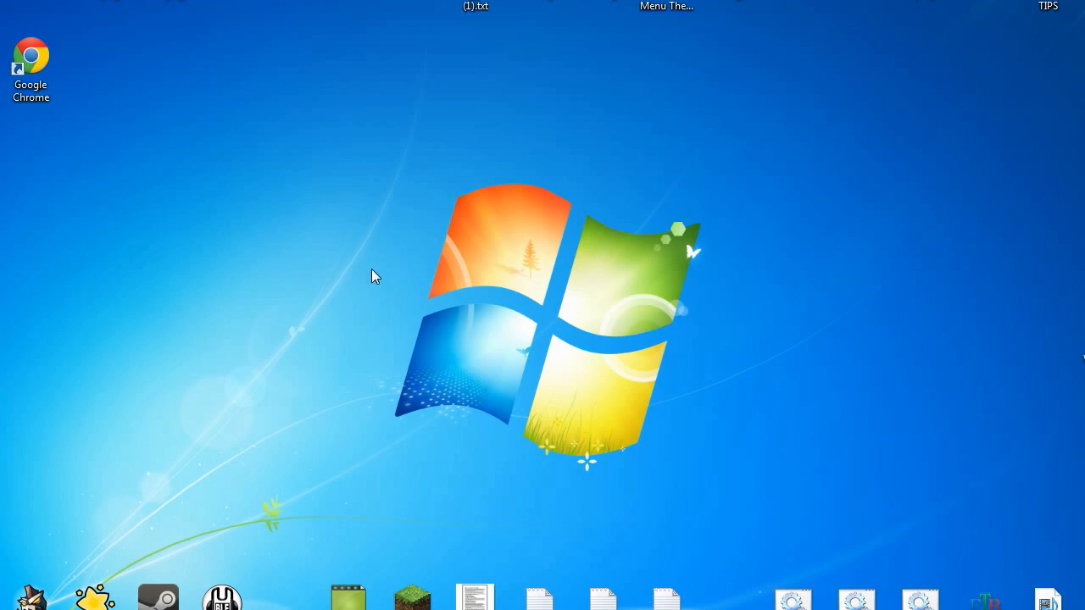
# Step: Open Local Disk (C:) from Computer to view its top-level folders
pyautogui.rightClick(376, 276)
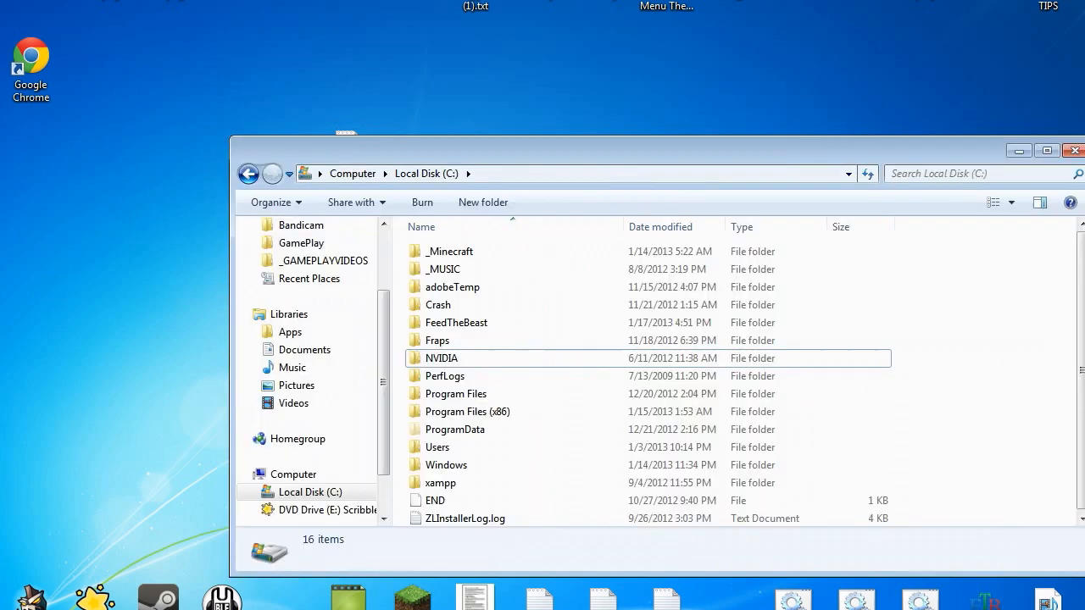
# Step: Uncheck 'Hide extensions for known file types' in Folder and search options and apply
pyautogui.click(271, 201)
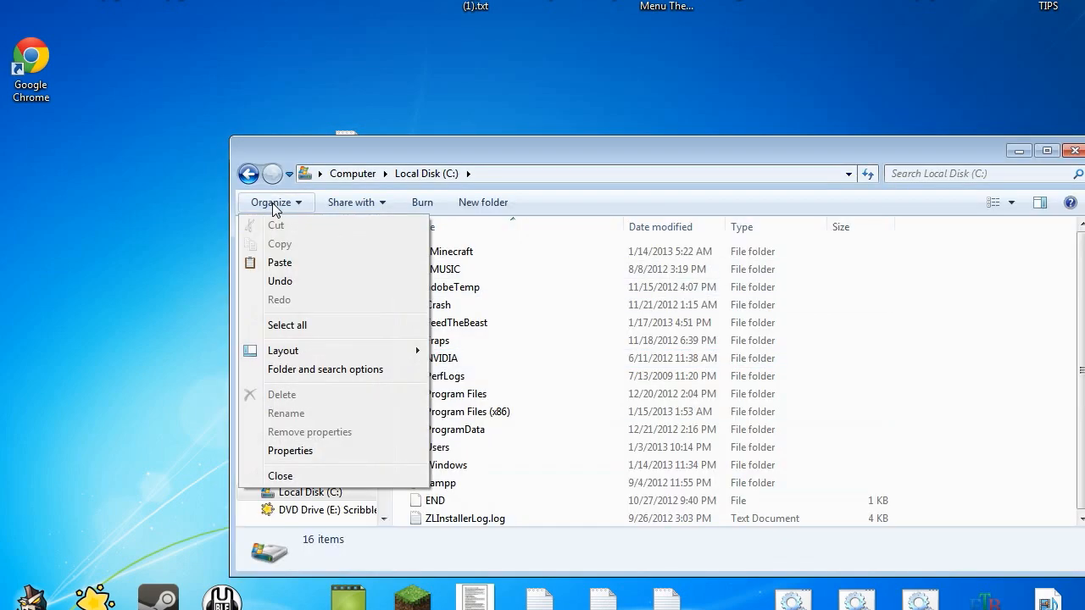
pyautogui.click(324, 369)
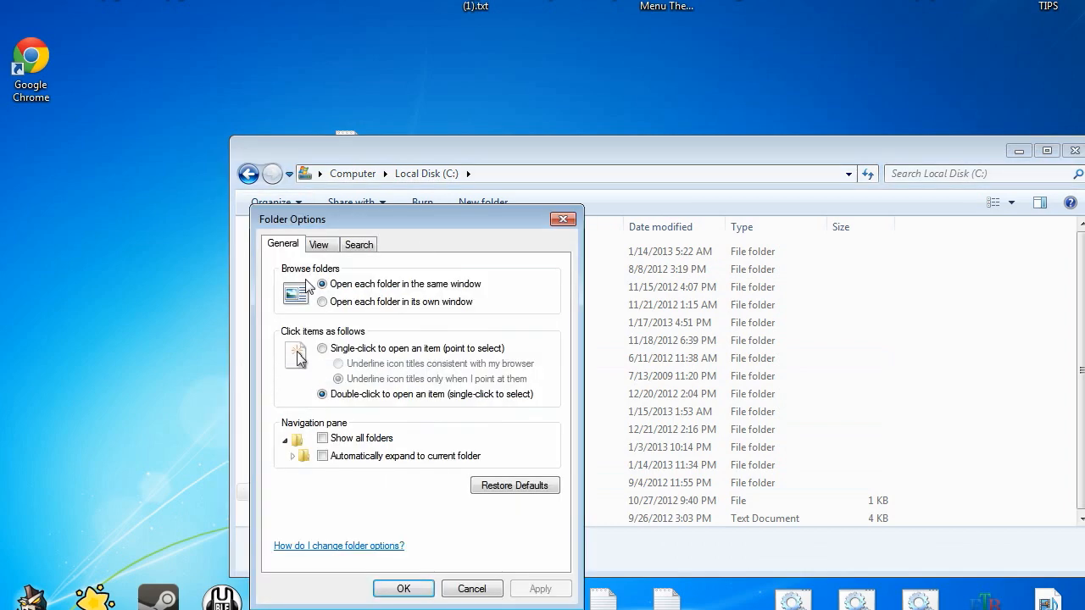
pyautogui.click(319, 244)
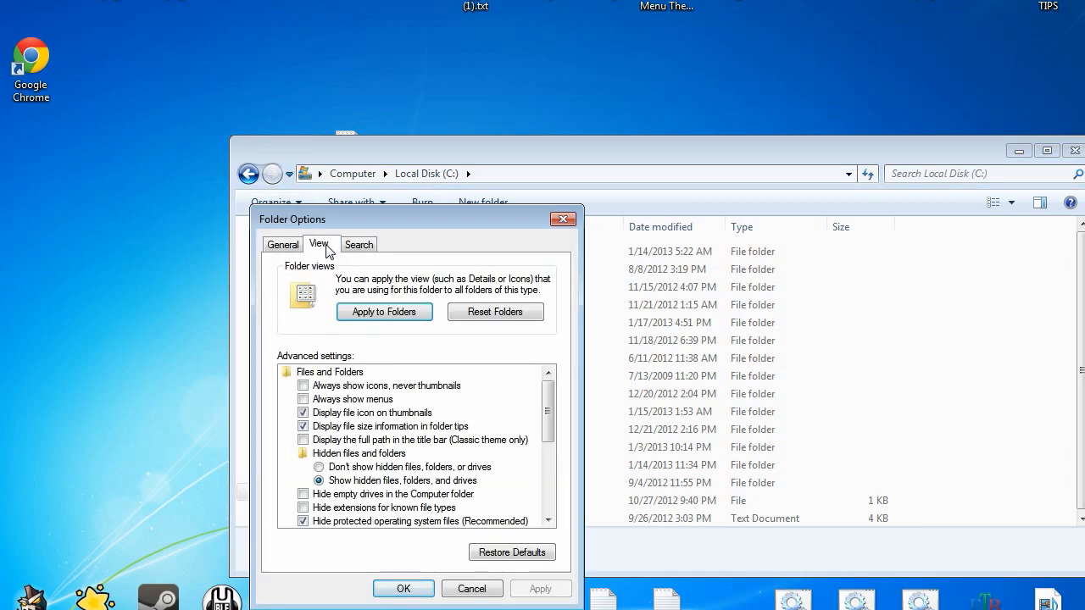
pyautogui.click(382, 507)
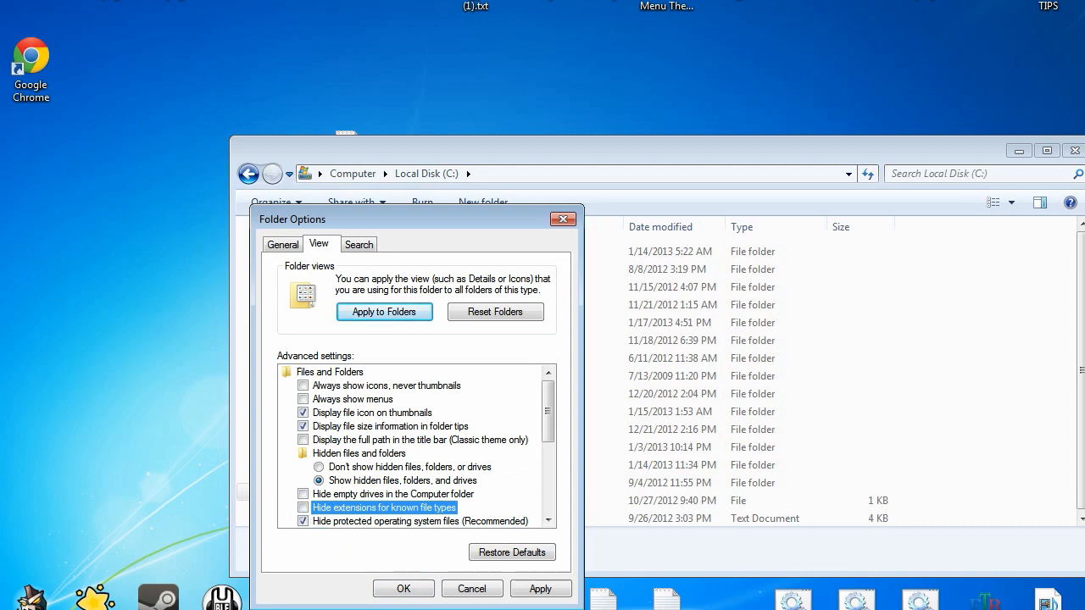
pyautogui.click(404, 589)
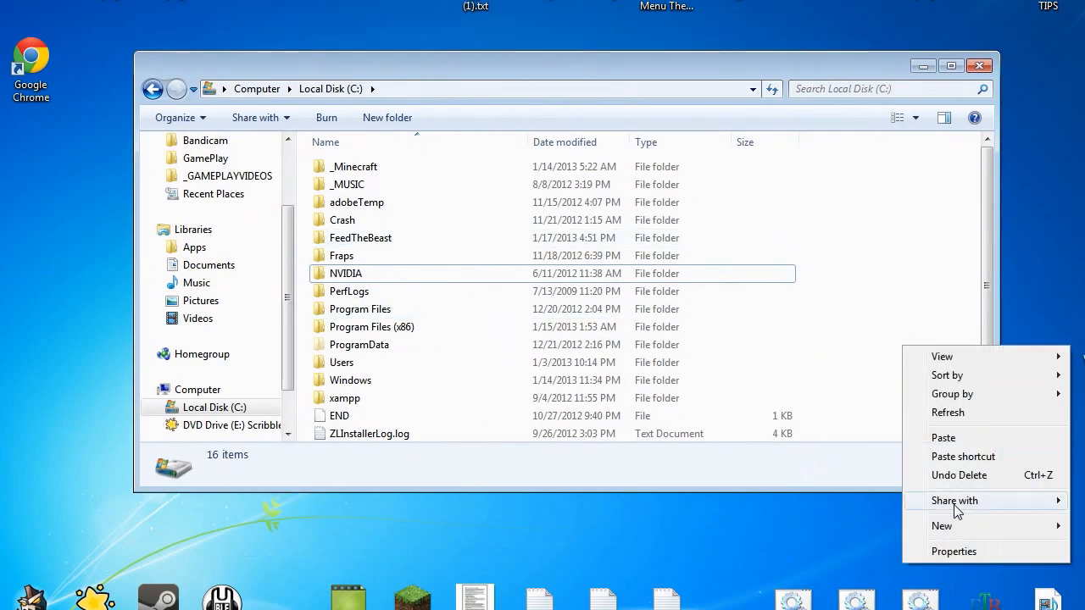
# Step: Create a new folder named 'Minecraft' on the C: drive and open it
pyautogui.click(942, 526)
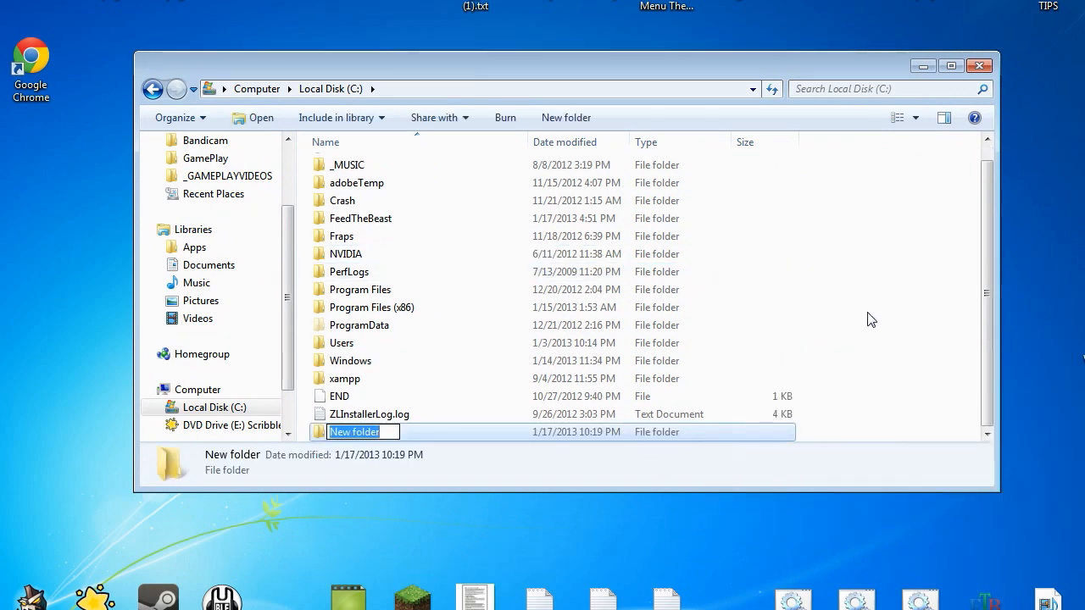
pyautogui.write('Minecraft')
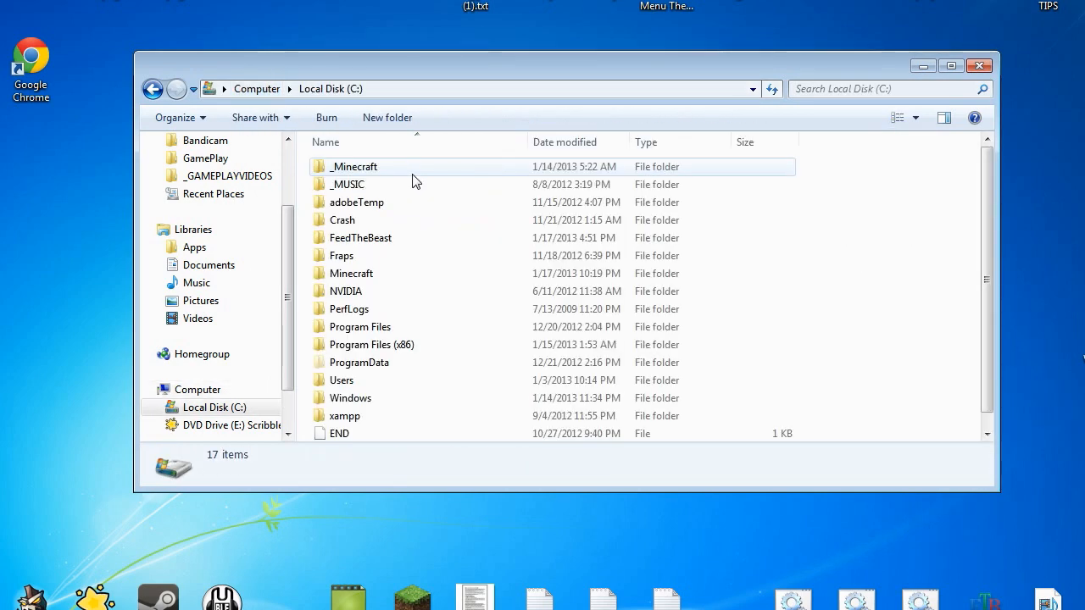
pyautogui.doubleClick(353, 166)
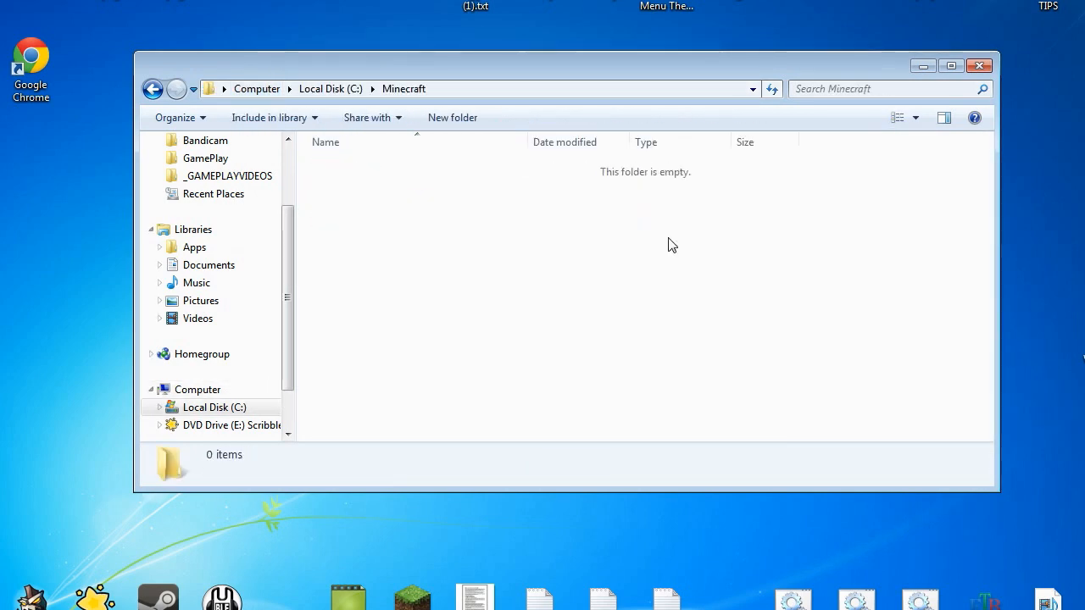
pyautogui.moveTo(237, 568)
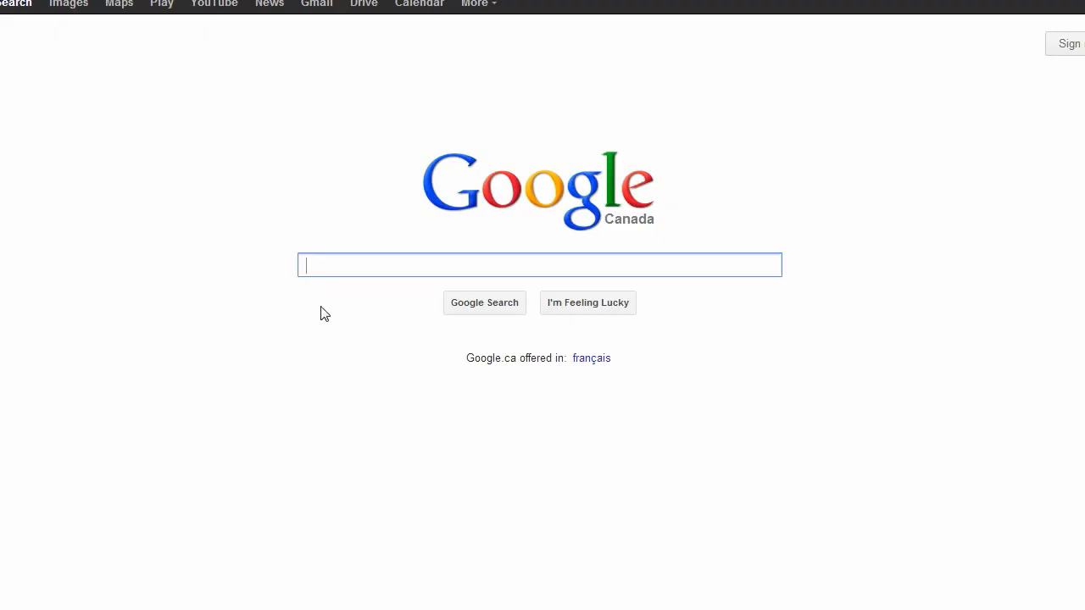
# Step: Search for 'minecraft' and go to the minecraft.net Download page
pyautogui.write('minecraft')
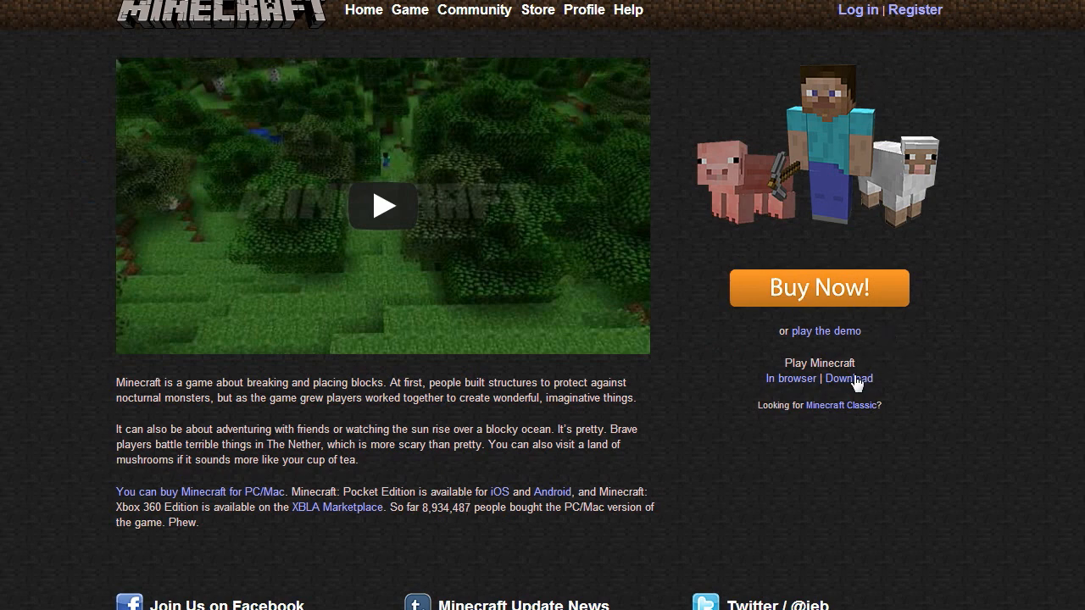
pyautogui.click(849, 378)
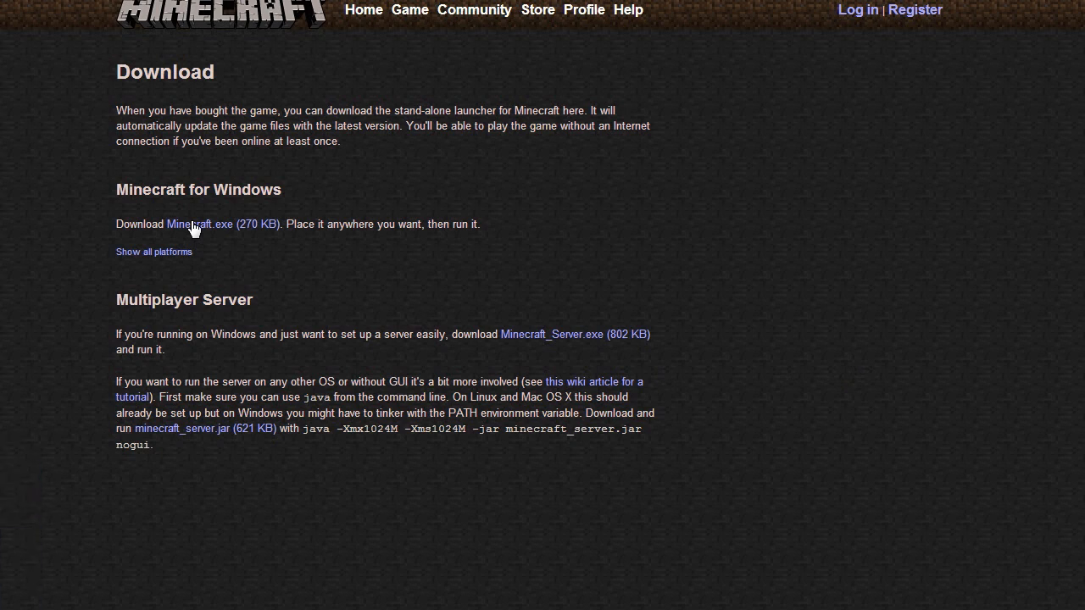
pyautogui.moveTo(247, 236)
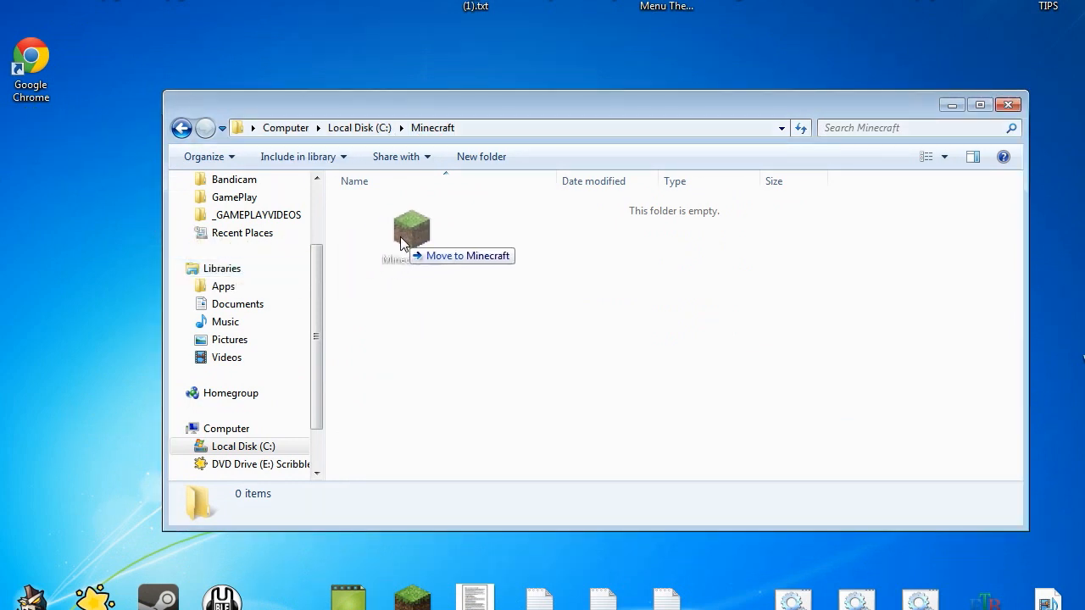
# Step: Drag Minecraft.exe into the C:\Minecraft folder
pyautogui.moveTo(411, 233); pyautogui.dragTo(411, 205)
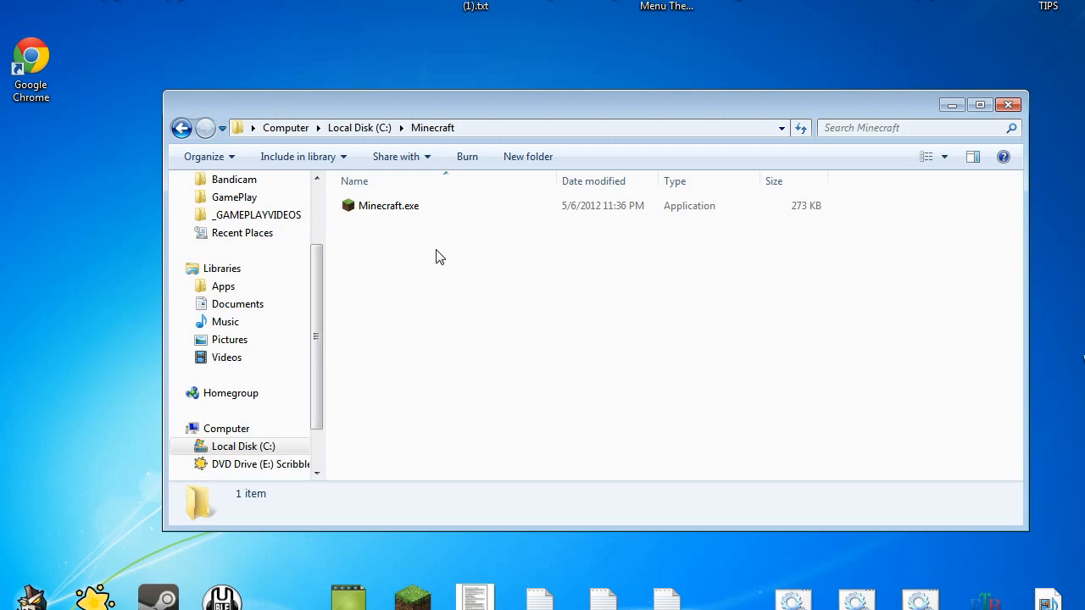
# Step: Add new folders inside C:\Minecraft named SinglePlayer, MultiPlayer and Special
pyautogui.rightClick(440, 257)
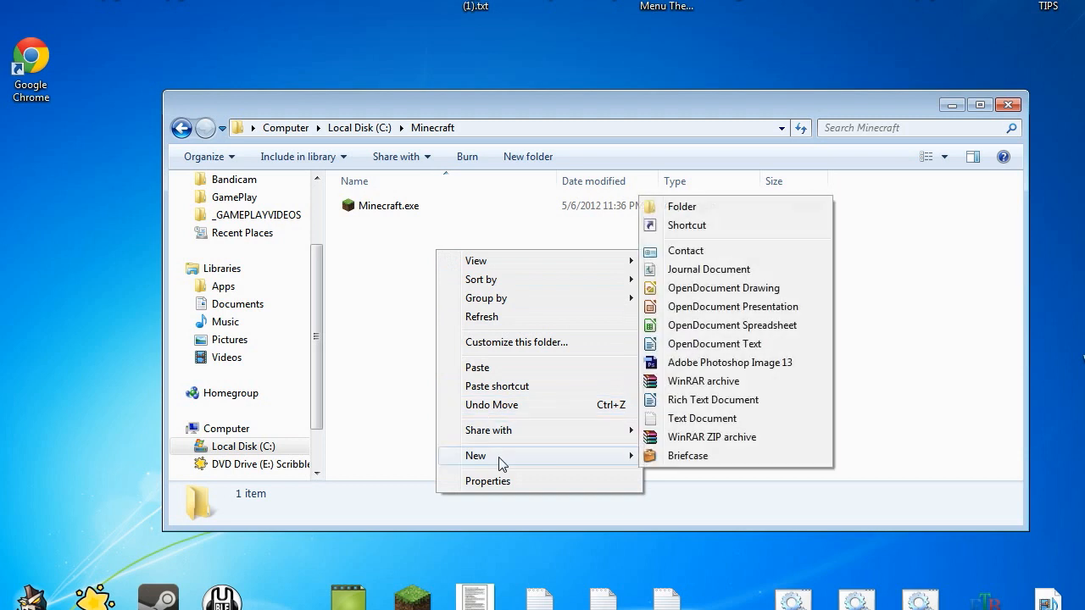
pyautogui.click(682, 206)
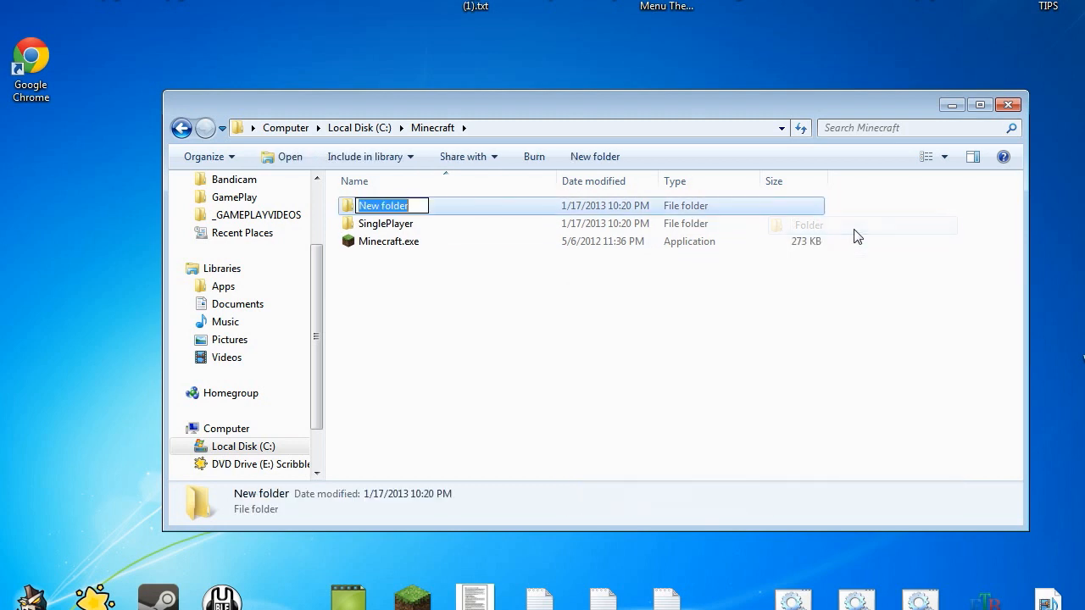
pyautogui.write('MultiPlayer')
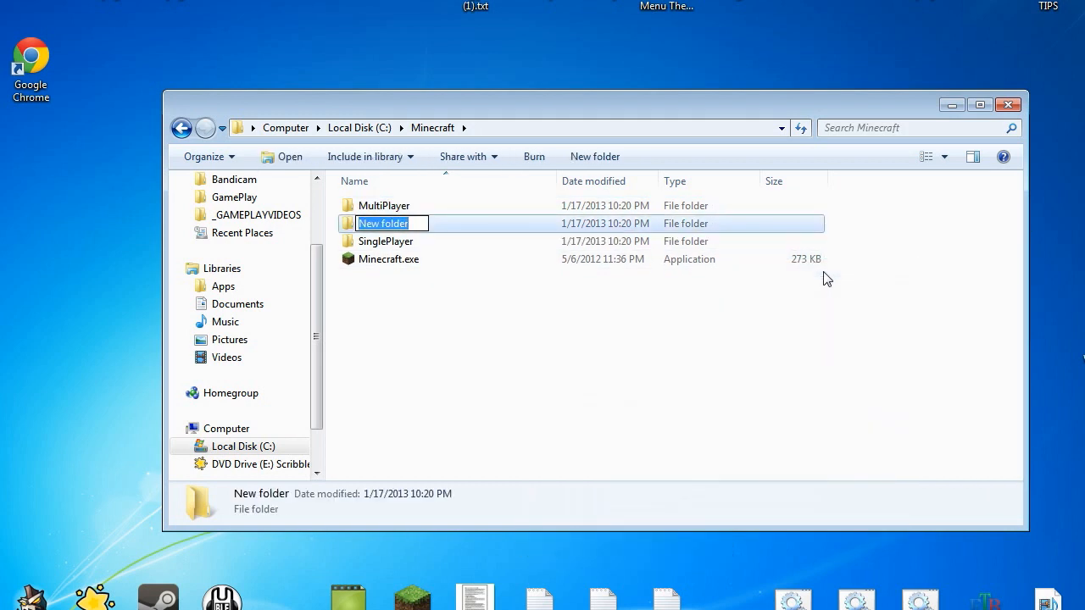
pyautogui.write('Special')
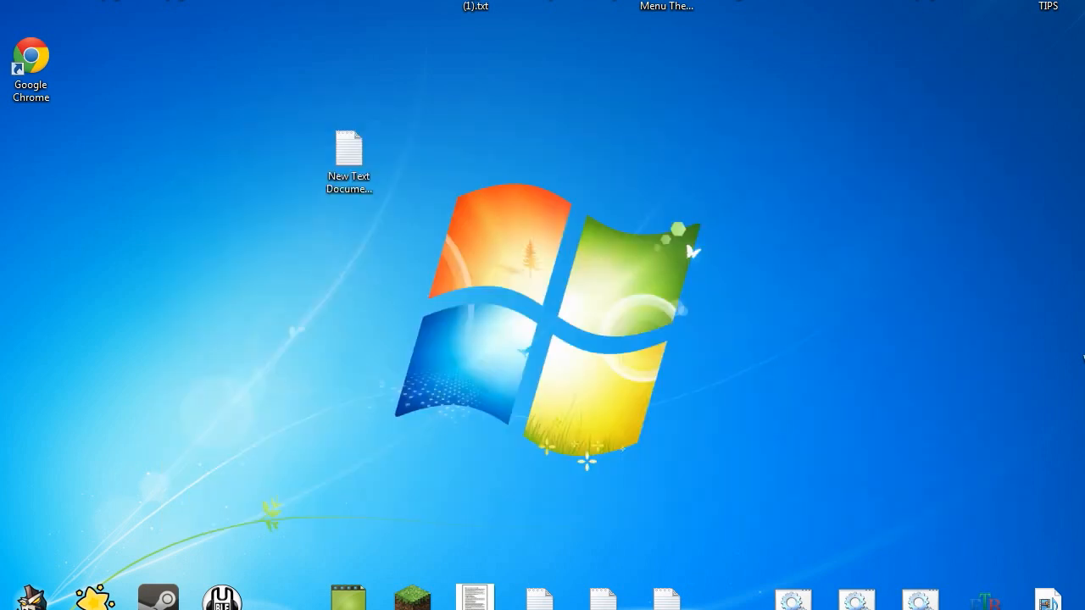
# Step: Open New Text Document (2).txt from the desktop in Notepad and bring it forward
pyautogui.click(348, 157)
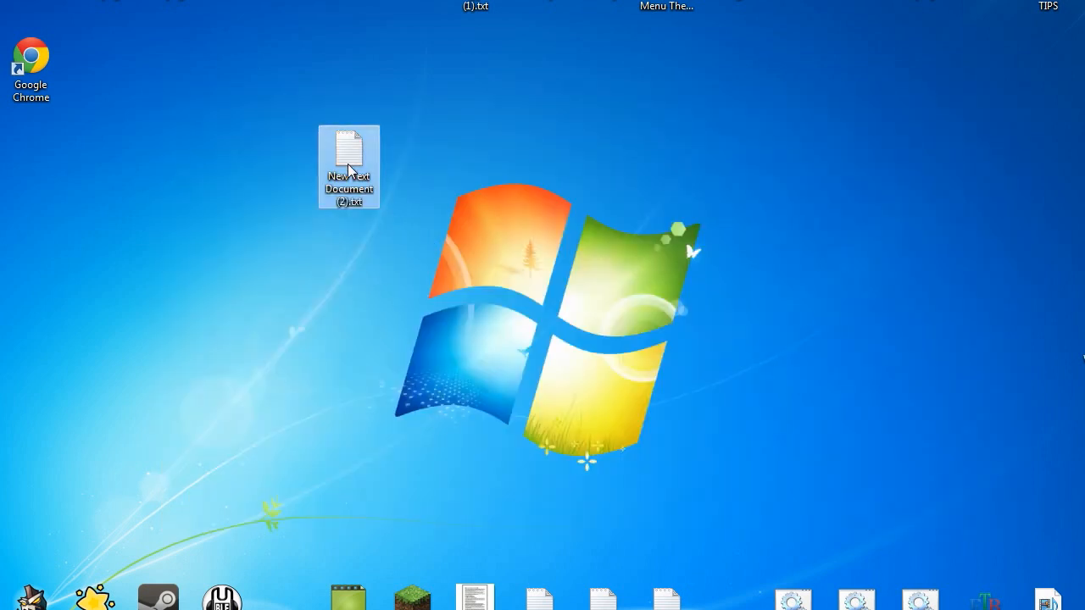
pyautogui.doubleClick(349, 166)
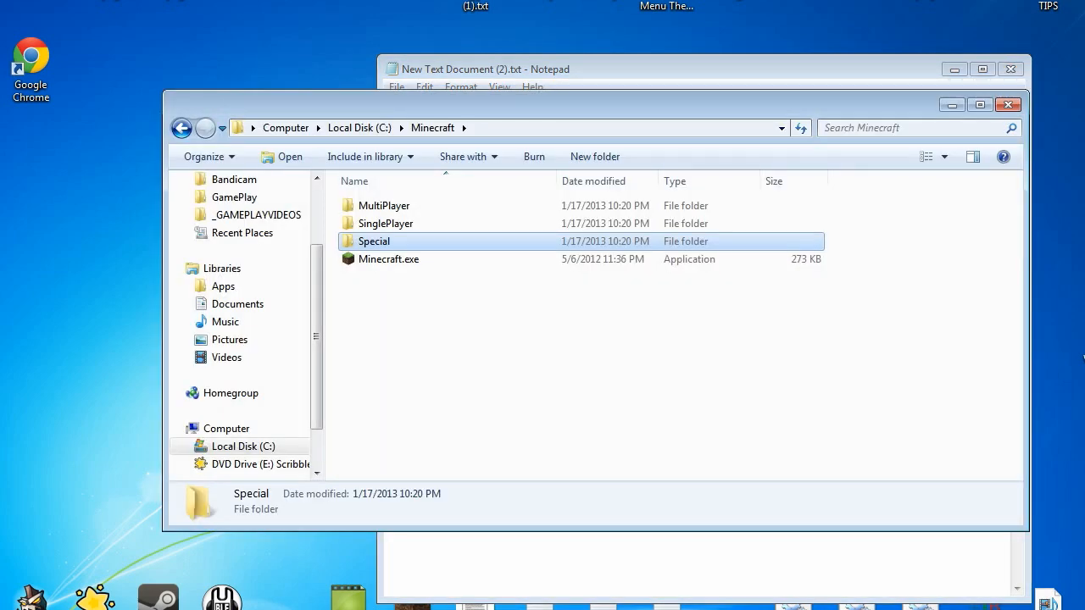
pyautogui.click(385, 222)
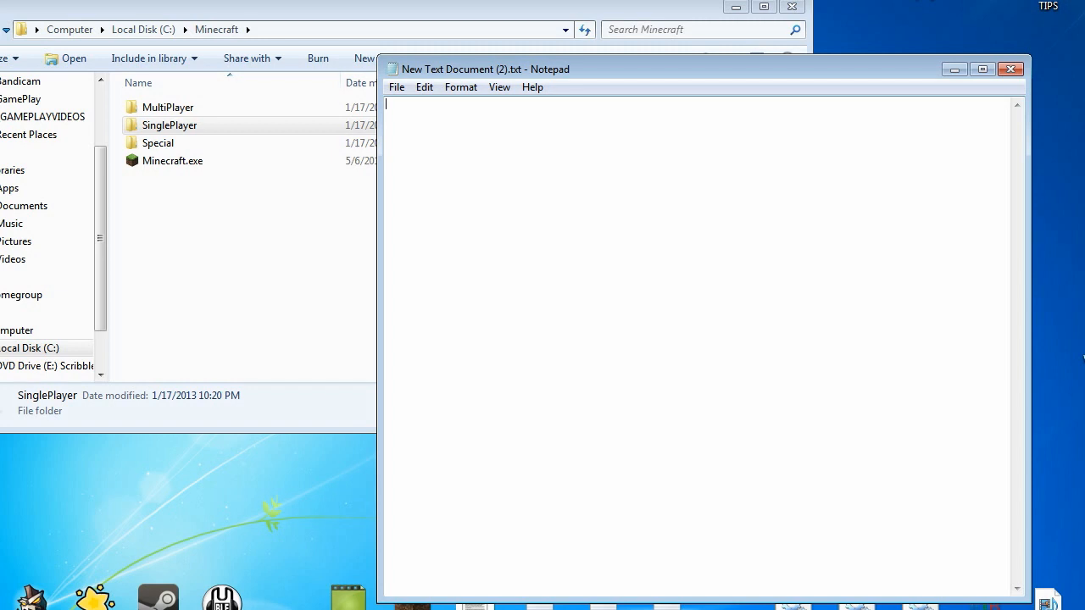
# Step: Write the first line 'set APPDATA=C:\Minecraft\SinglePlayer' in Notepad
pyautogui.write('set APP')
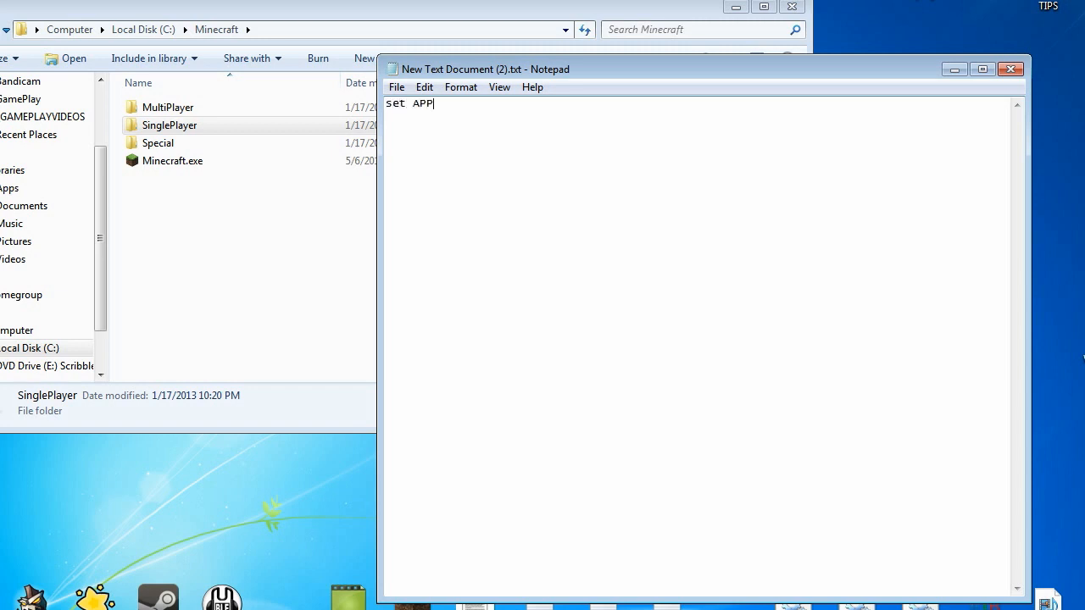
pyautogui.write('DATA=')
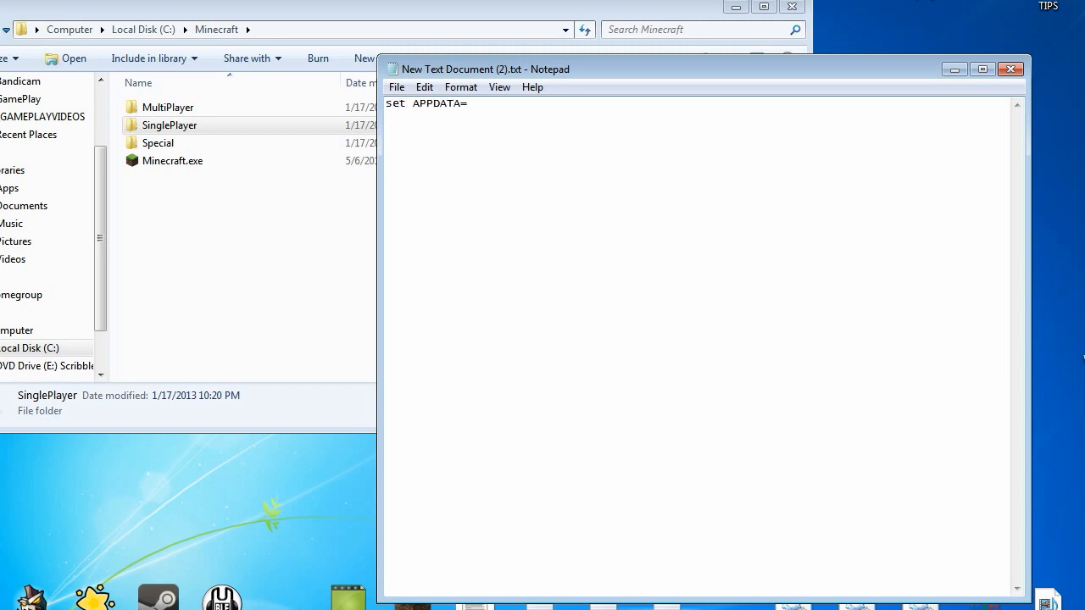
pyautogui.write('C:')
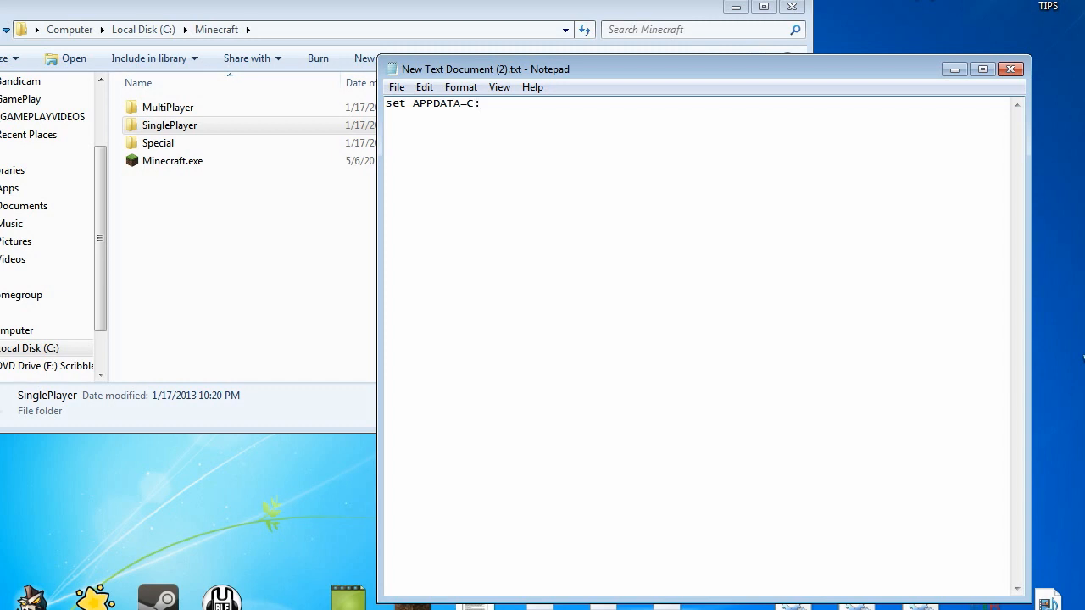
pyautogui.write('\\')
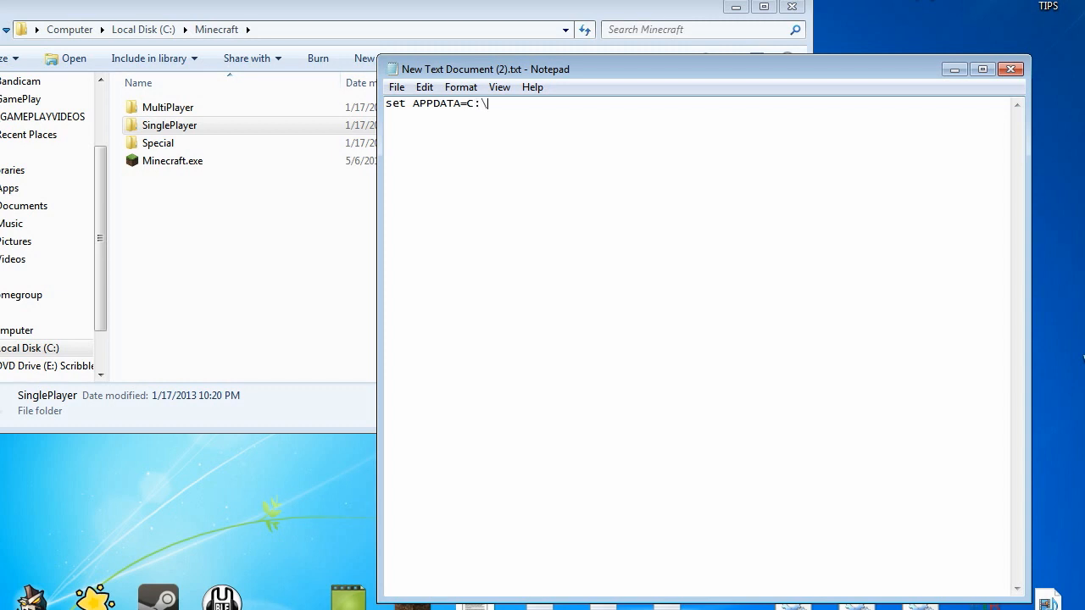
pyautogui.write('Mine')
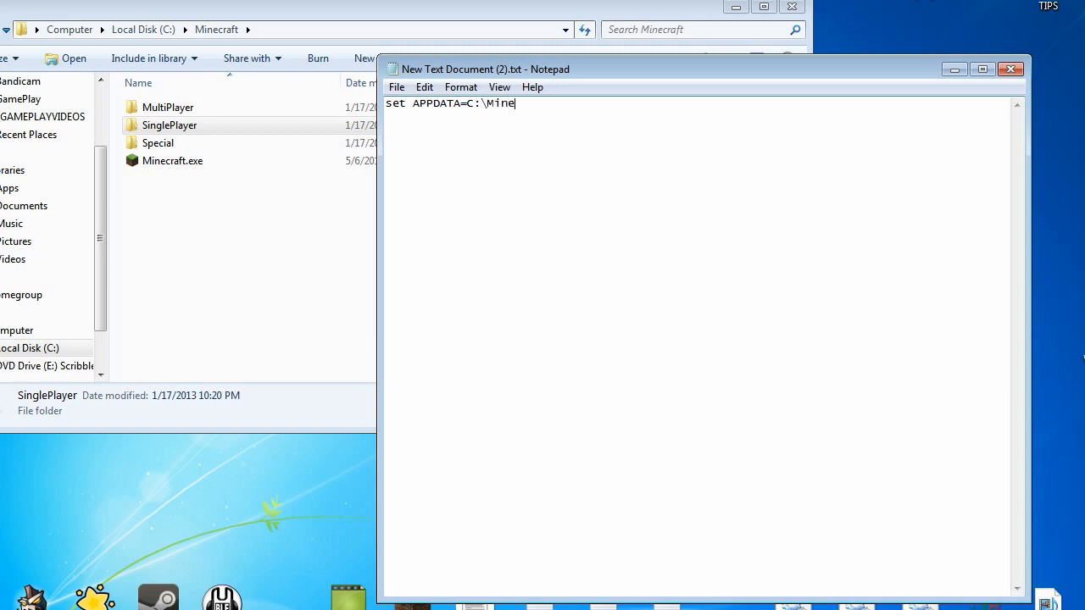
pyautogui.write('craft\\')
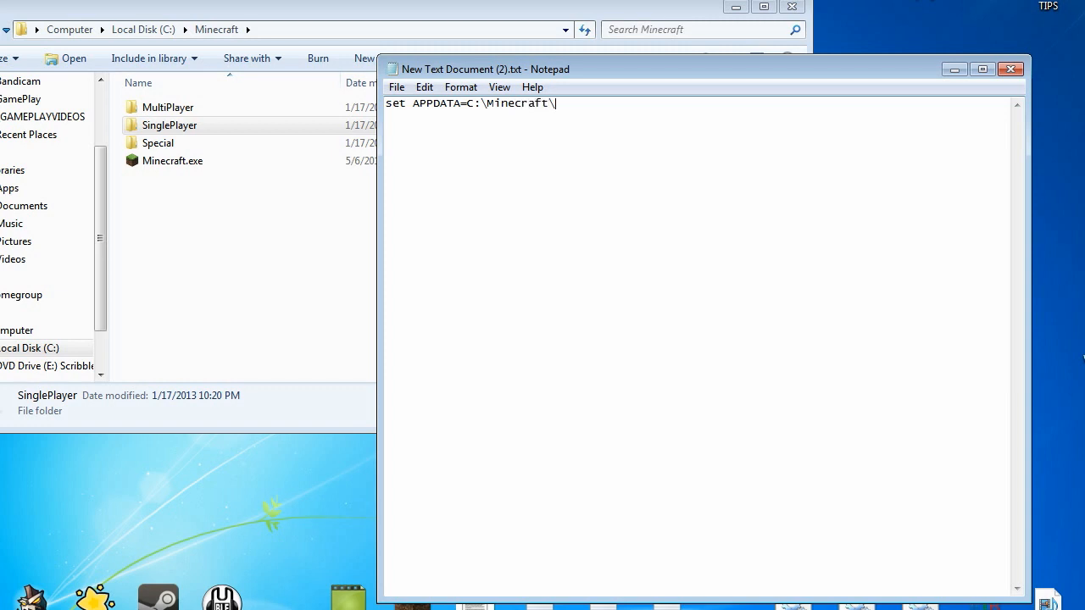
pyautogui.write('Single')
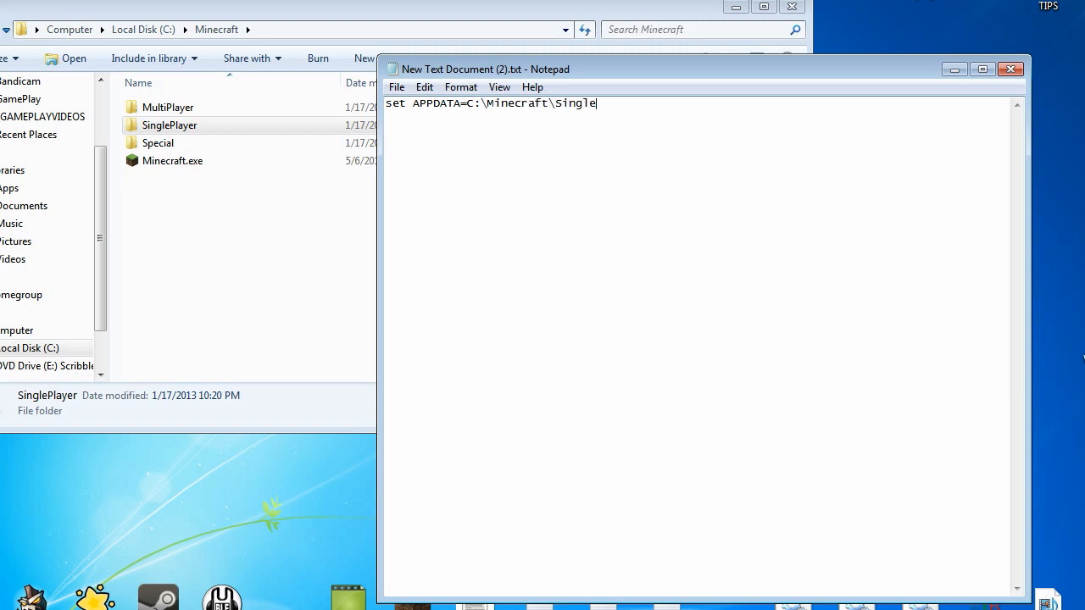
pyautogui.write('Player')
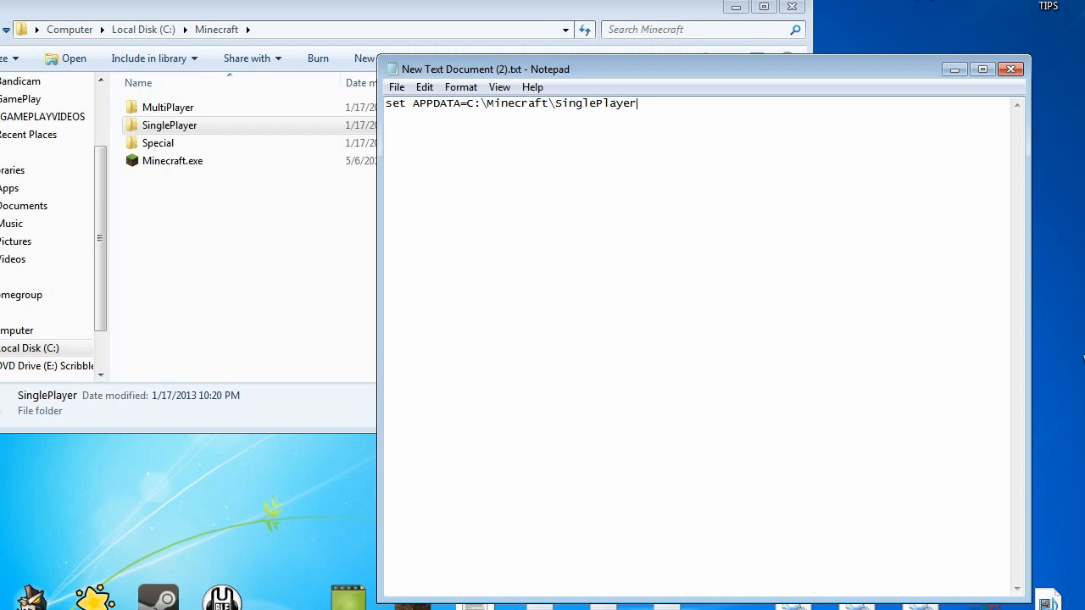
# Step: Write the second line 'C:\Minecraft\Minecraft.exe' to launch the game
pyautogui.write('C')
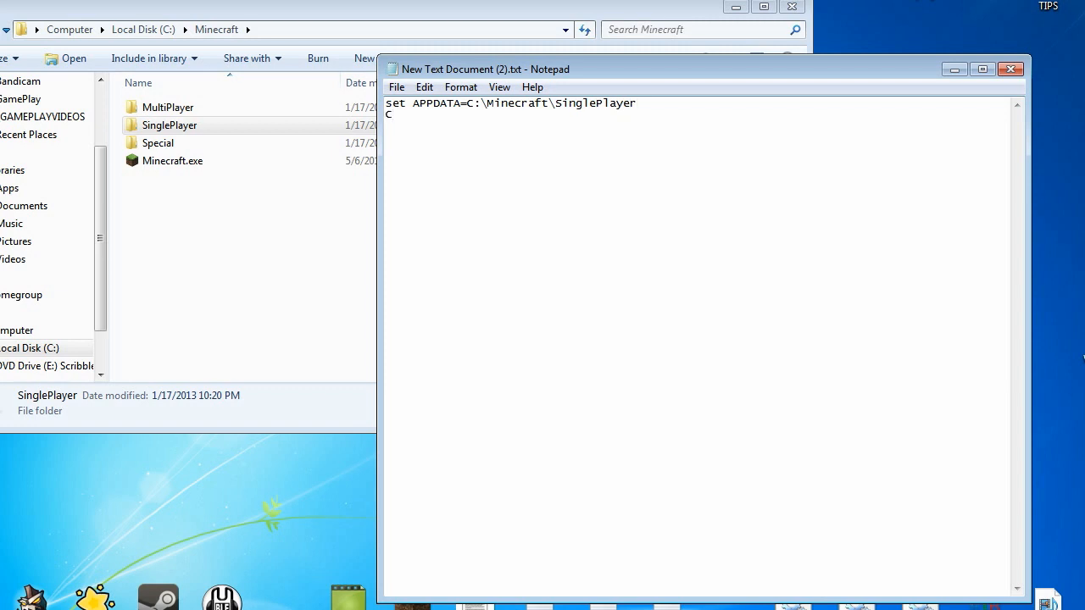
pyautogui.write(':\\')
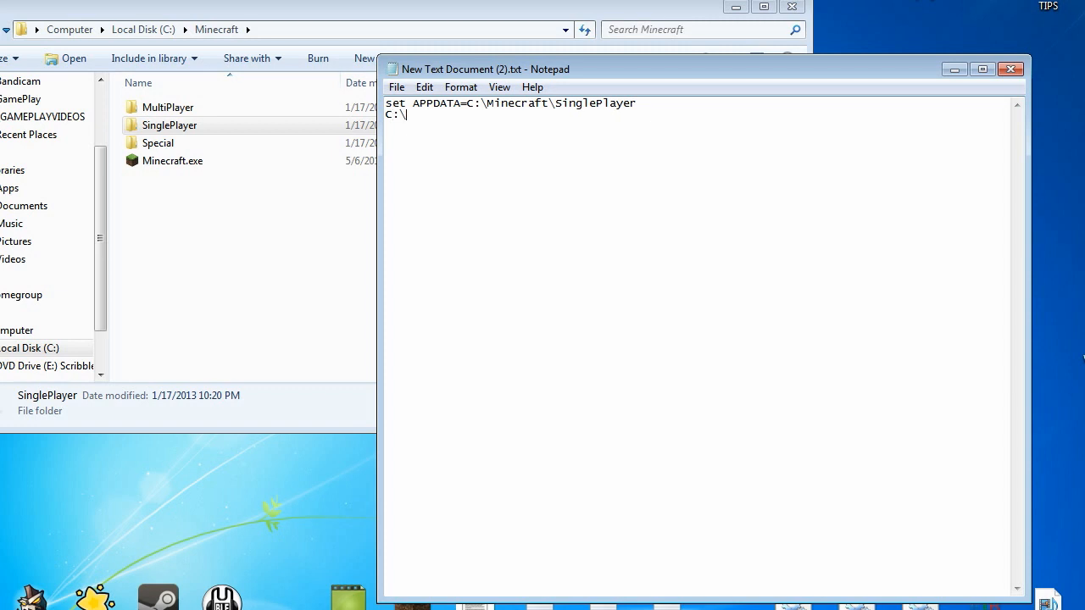
pyautogui.write('Minecraft')
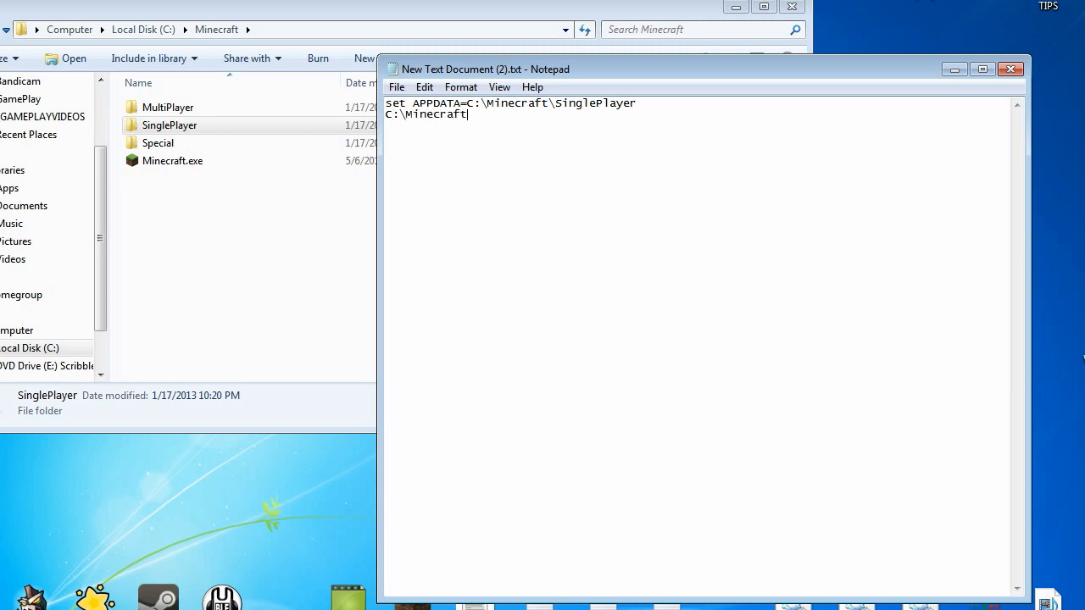
pyautogui.write('\\Minecraft')
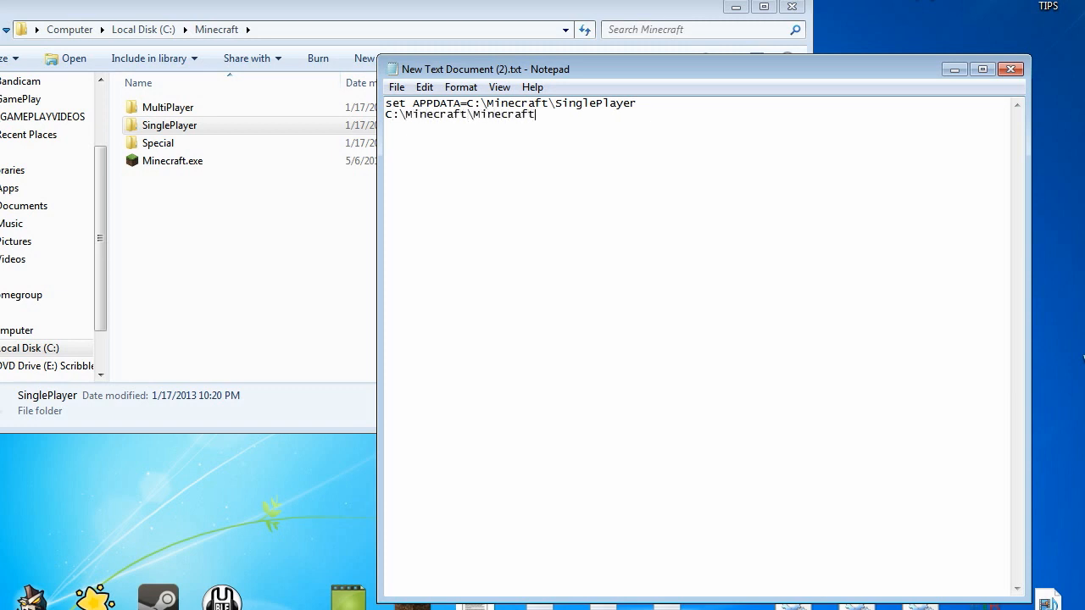
pyautogui.write('.exe')
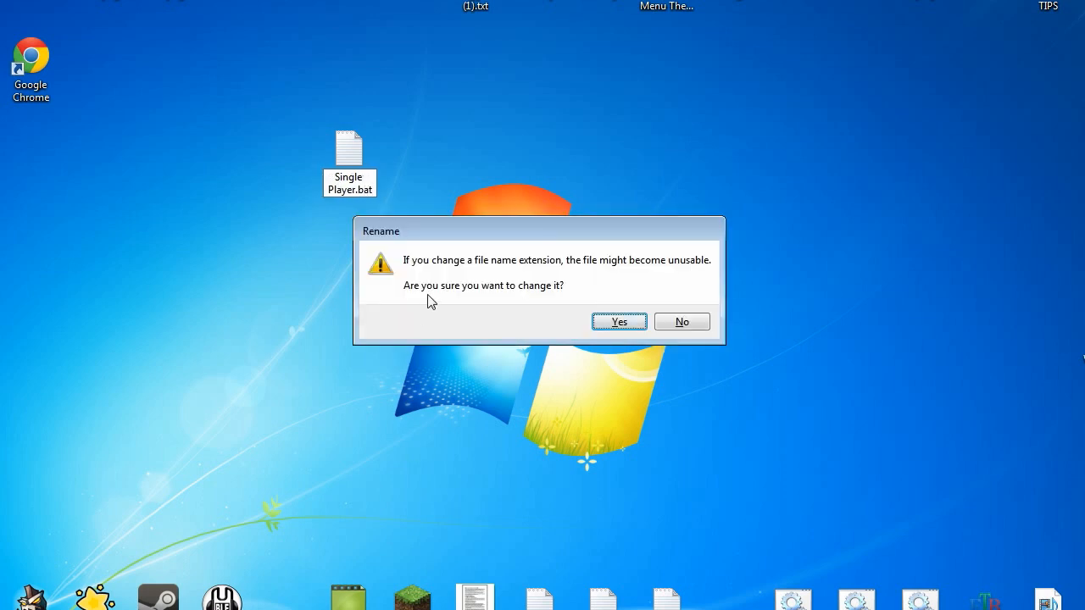
pyautogui.moveTo(588, 282)
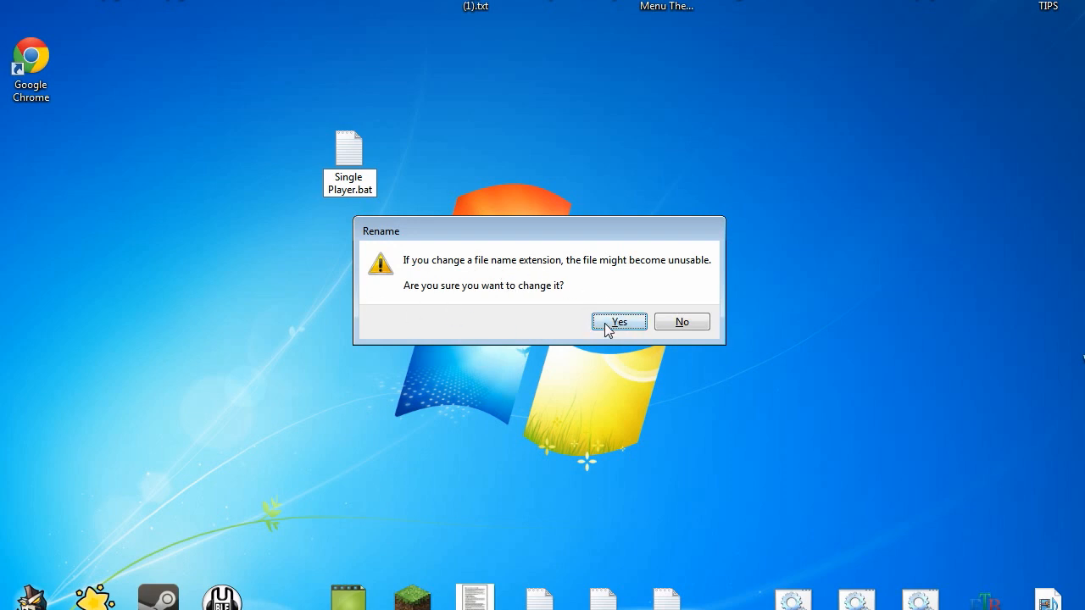
# Step: Confirm the extension change when renaming the desktop file to Single Player.bat
pyautogui.click(619, 322)
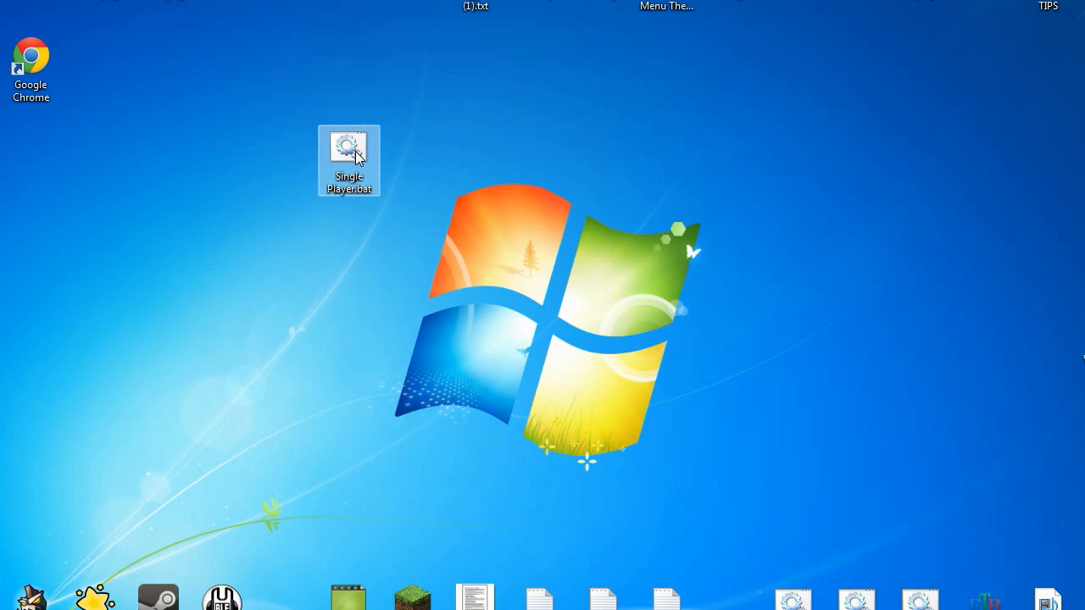
# Step: Run Single Player.bat and log into the launcher with Remember password ticked
pyautogui.doubleClick(348, 153)
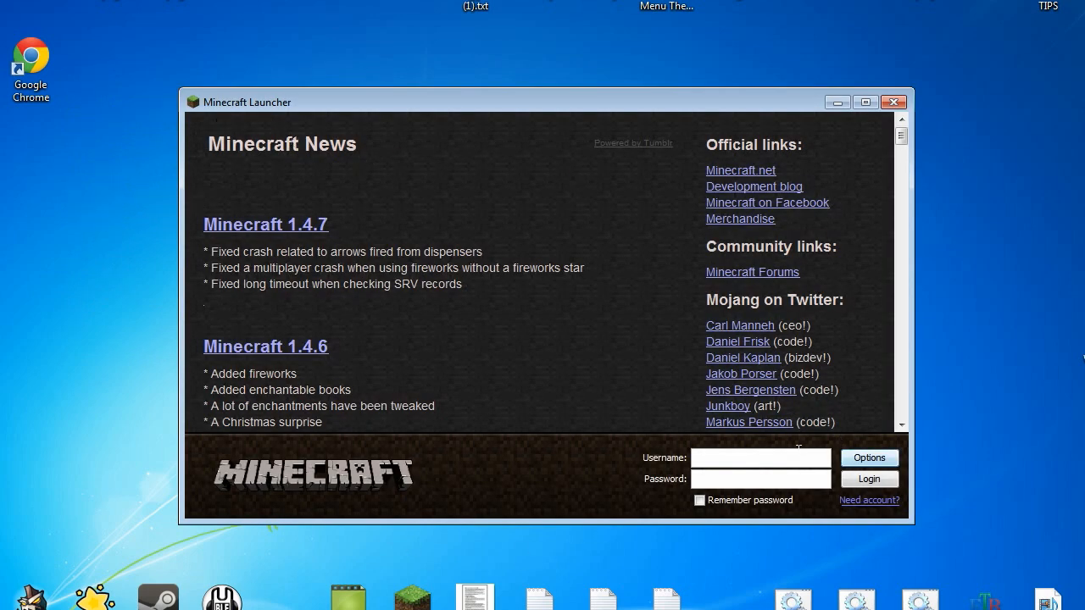
pyautogui.write('kestalak')
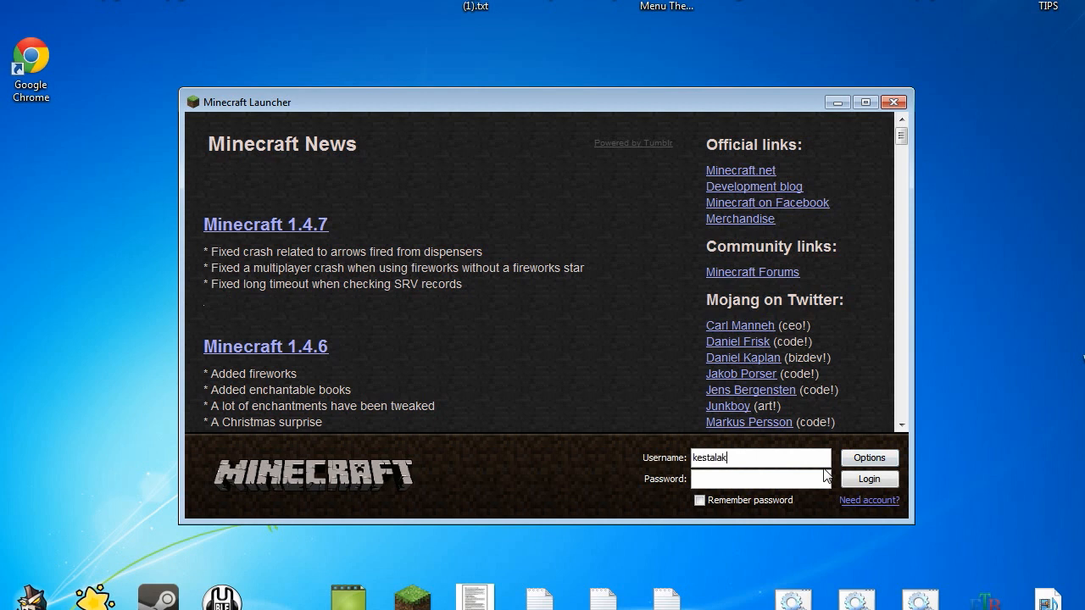
pyautogui.write('kayden')
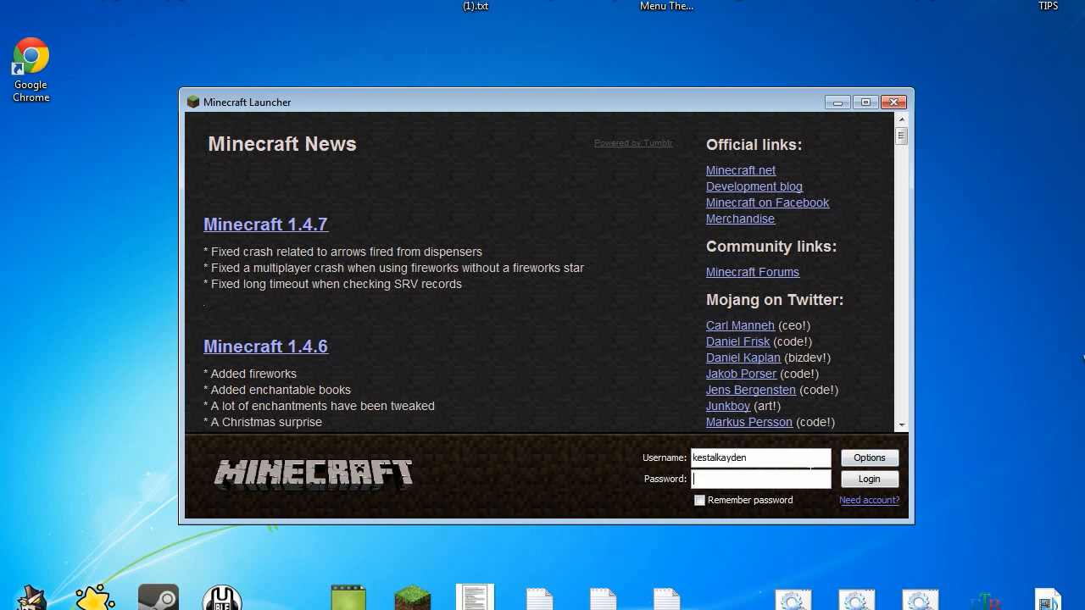
pyautogui.write('password')
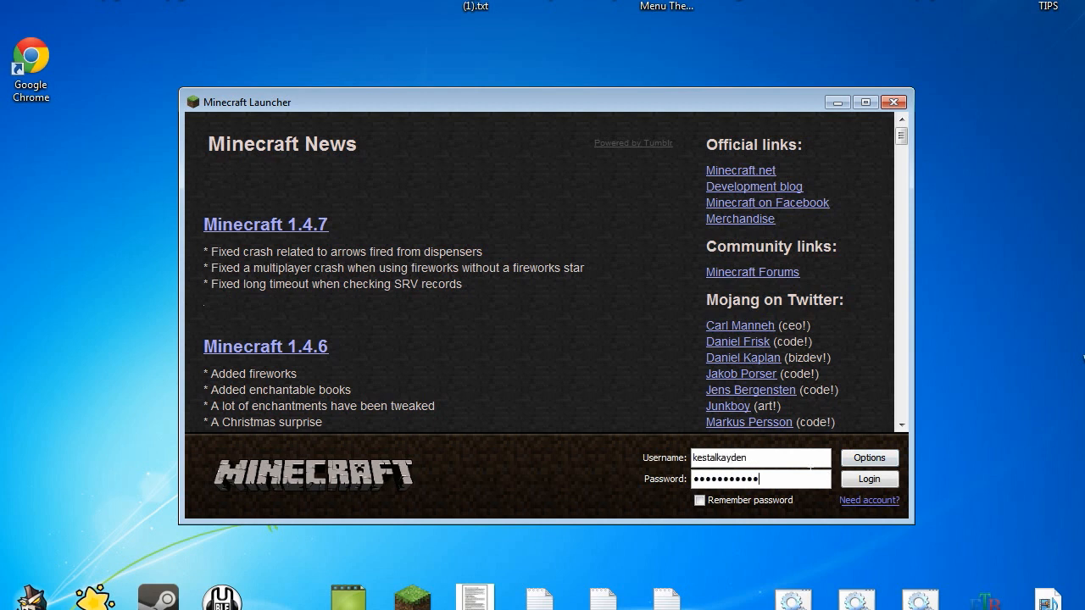
pyautogui.click(699, 500)
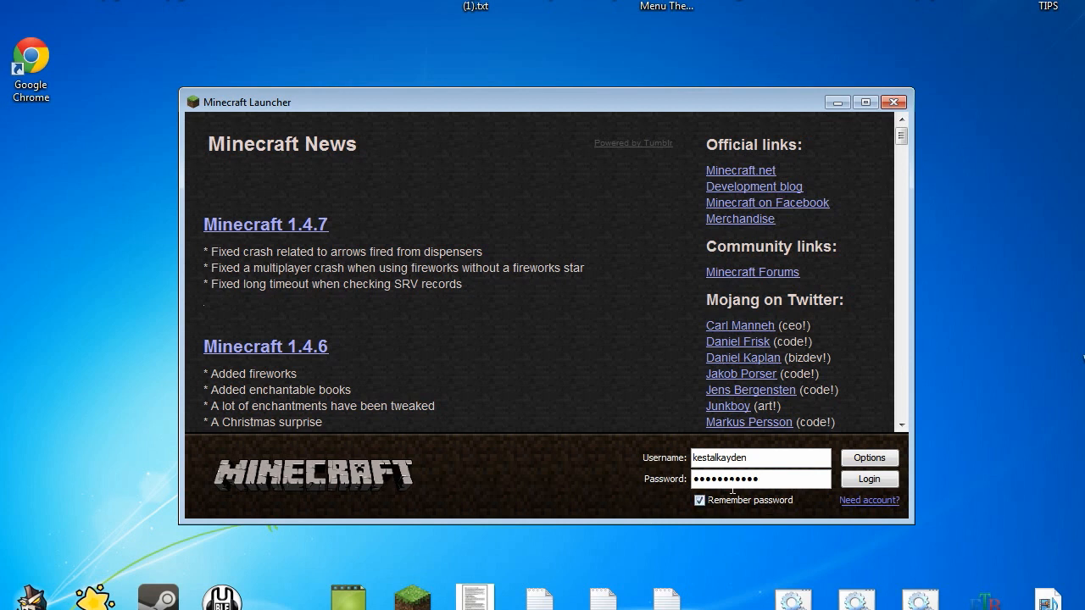
pyautogui.click(868, 479)
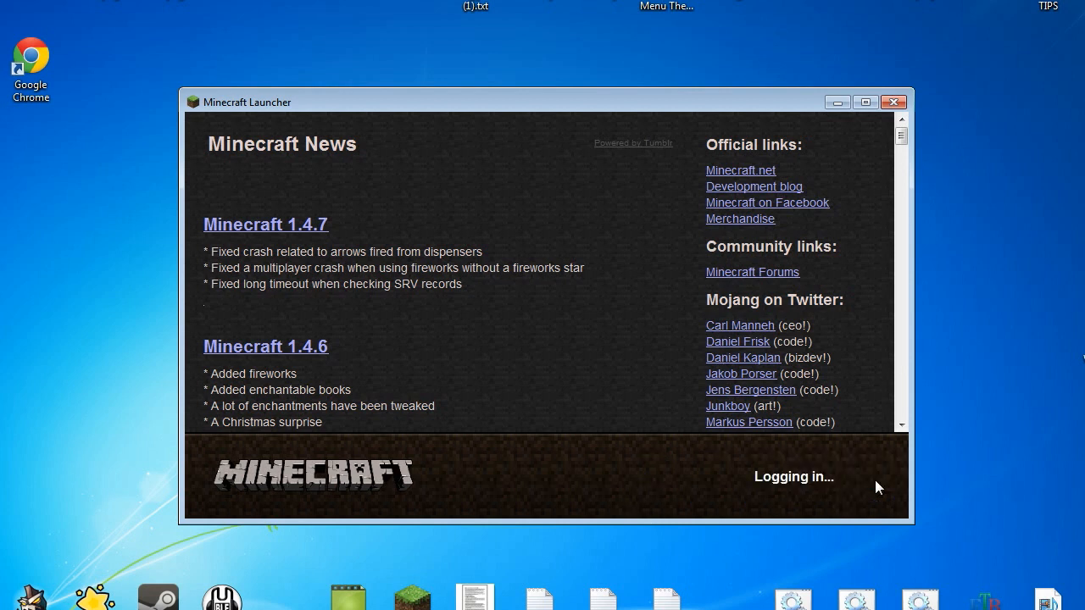
pyautogui.moveTo(45, 288)
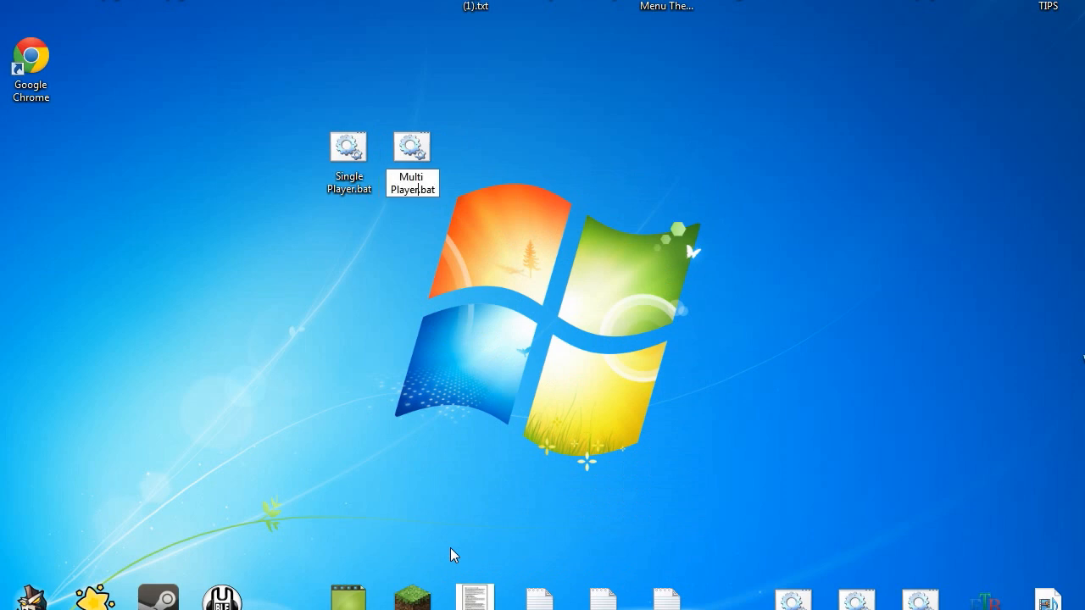
# Step: Edit Multi Player.bat in Notepad++ to use the MultiPlayer data folder, then close the tab
pyautogui.rightClick(412, 146)
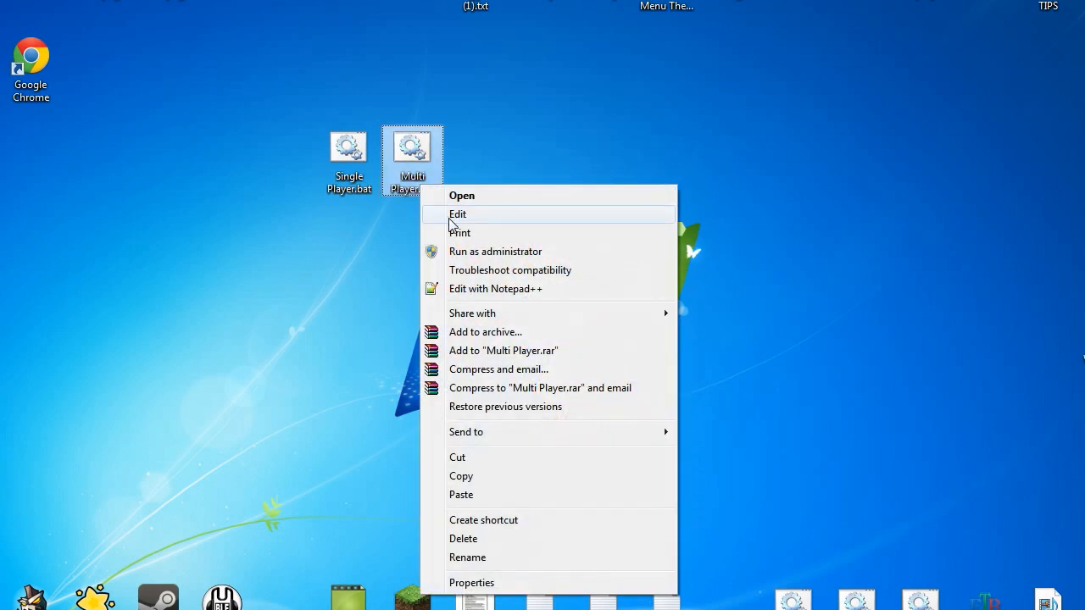
pyautogui.click(458, 213)
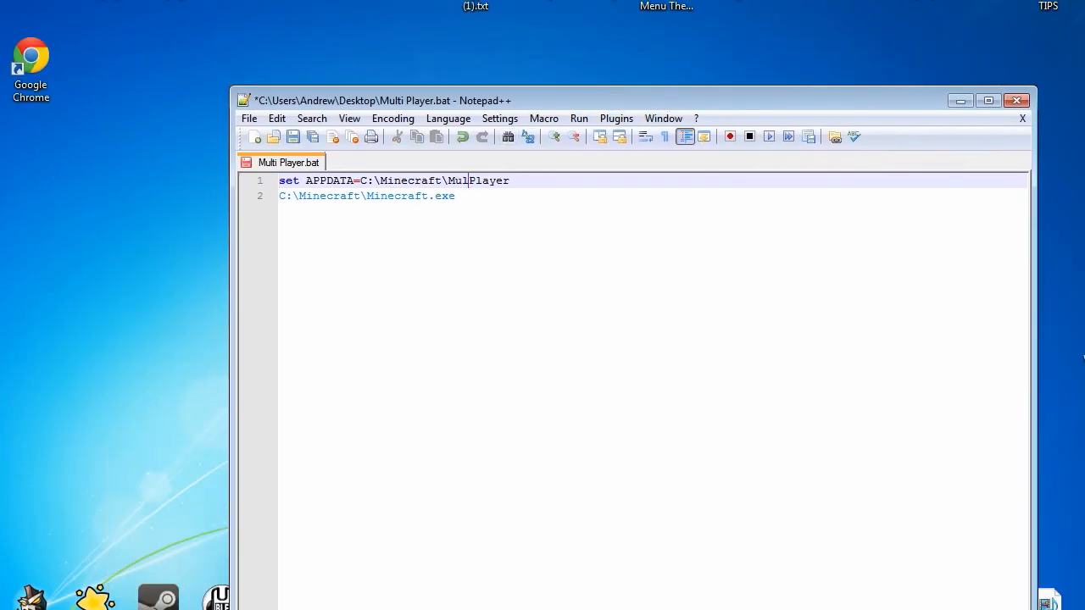
pyautogui.rightClick(288, 162)
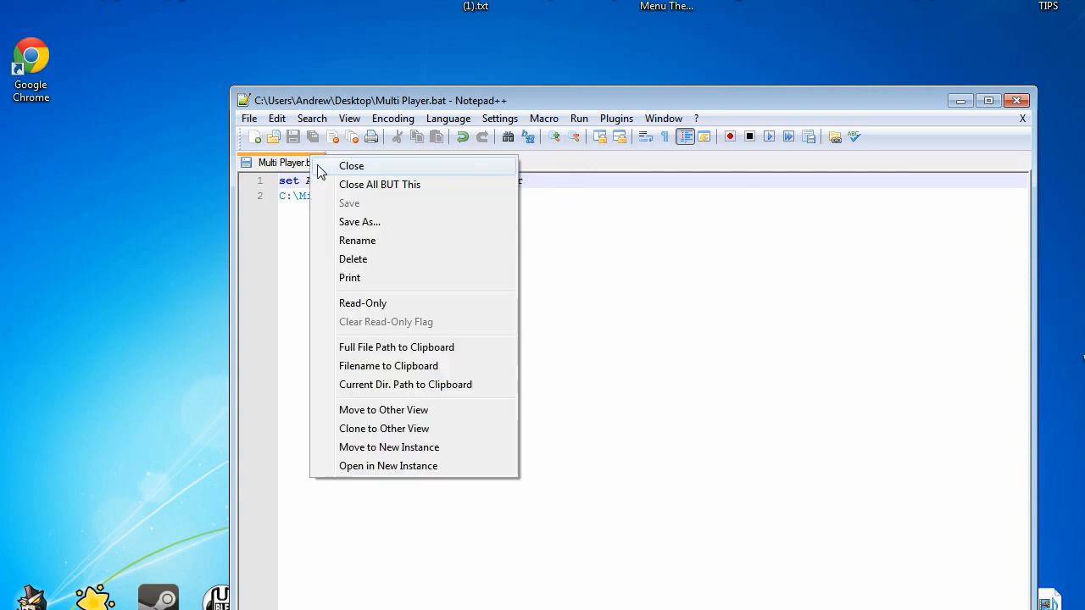
pyautogui.click(351, 165)
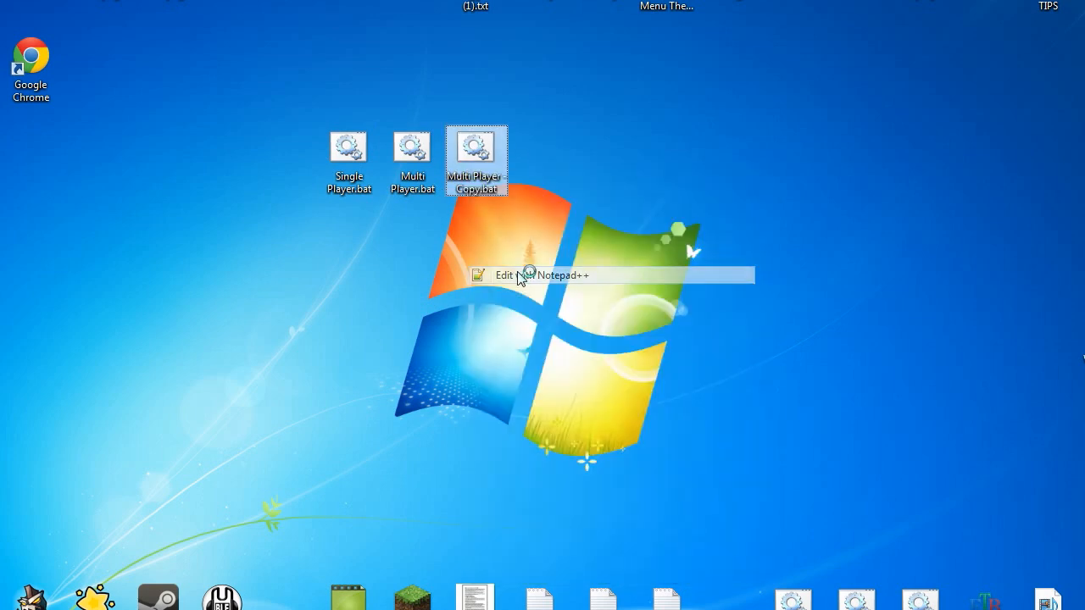
# Step: Change the APPDATA path in Multi Player - Copy.bat to C:\Minecraft\Special and save
pyautogui.click(543, 274)
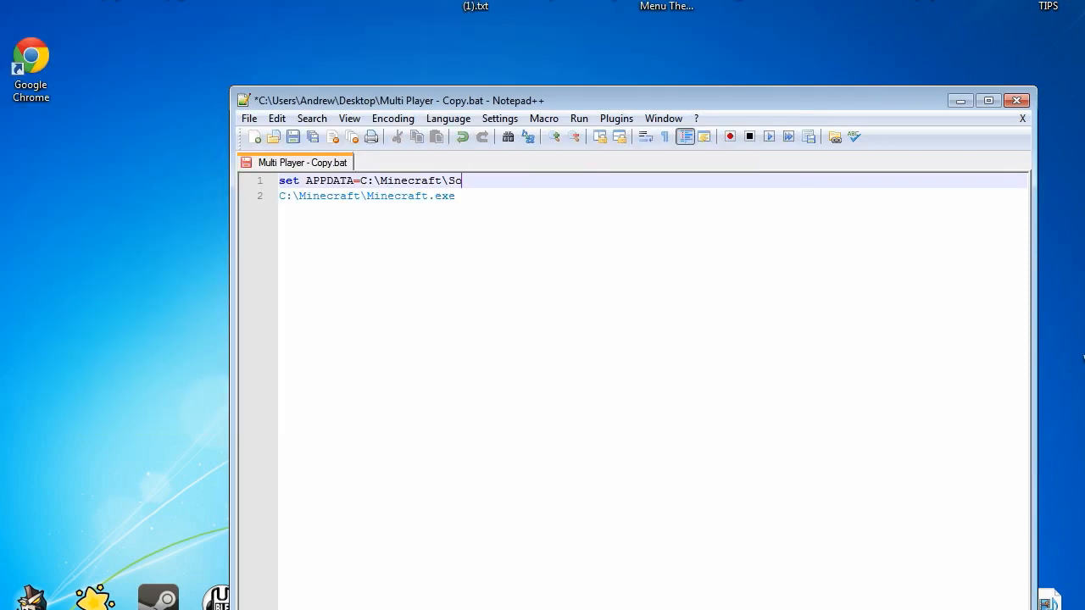
pyautogui.write('pecial')
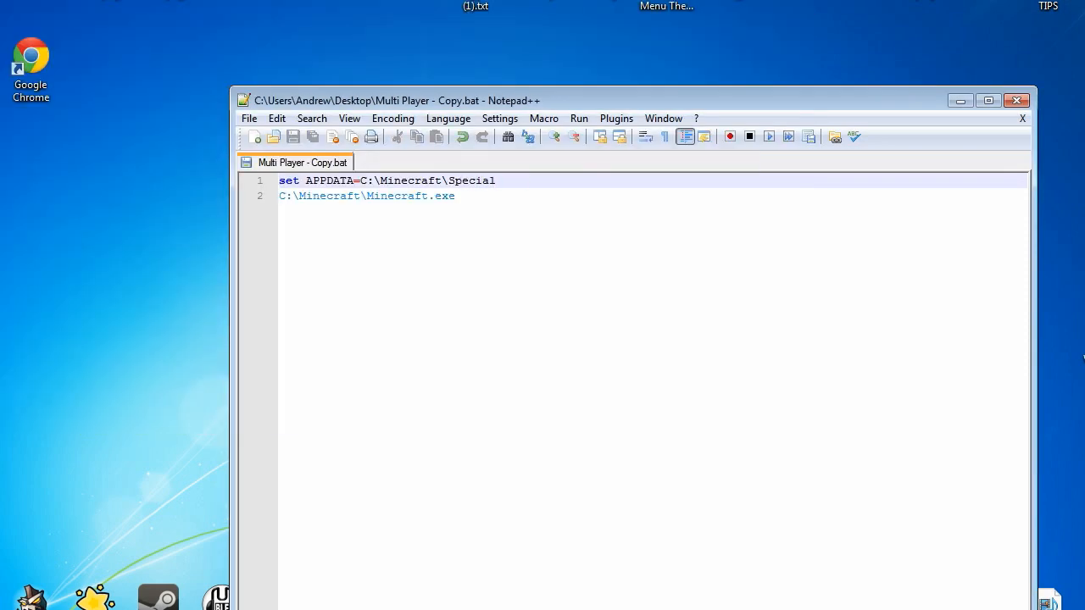
pyautogui.click(1016, 100)
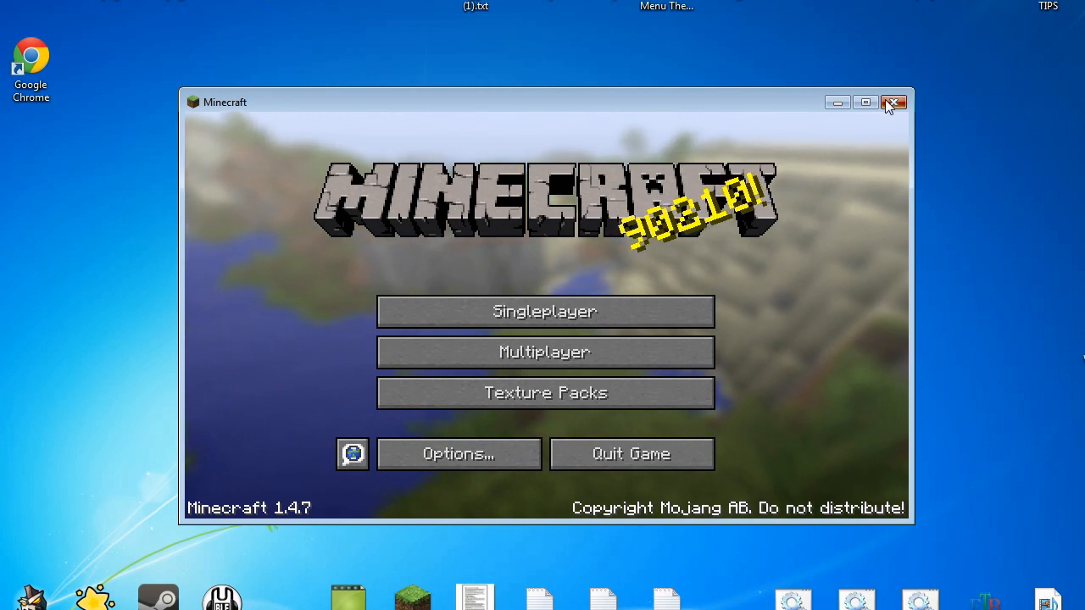
# Step: Close Minecraft and browse MultiPlayer, Special, then SinglePlayer's .minecraft data folder
pyautogui.click(893, 102)
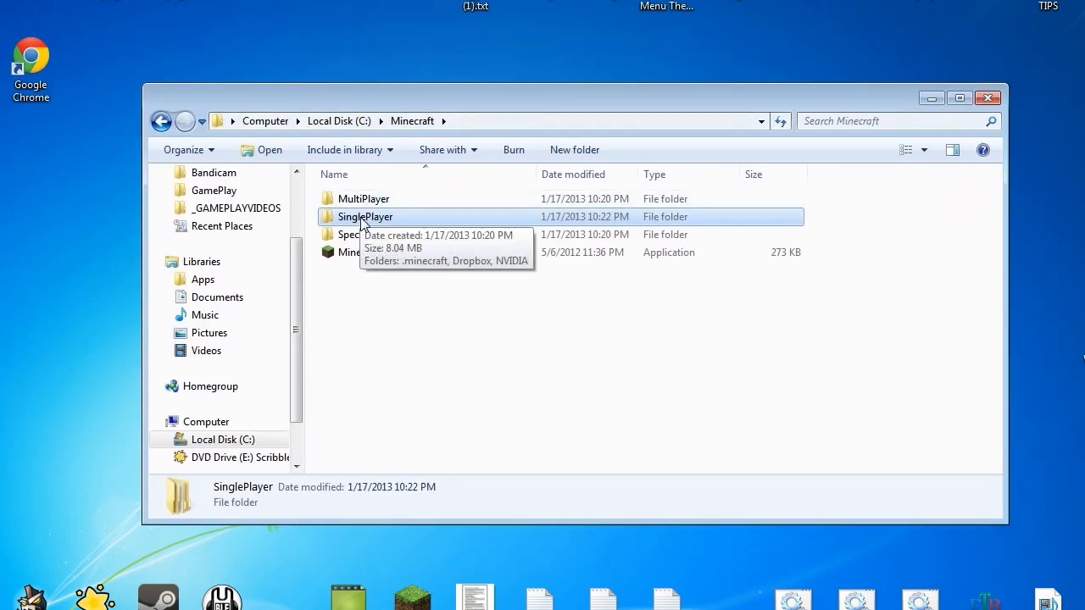
pyautogui.doubleClick(364, 199)
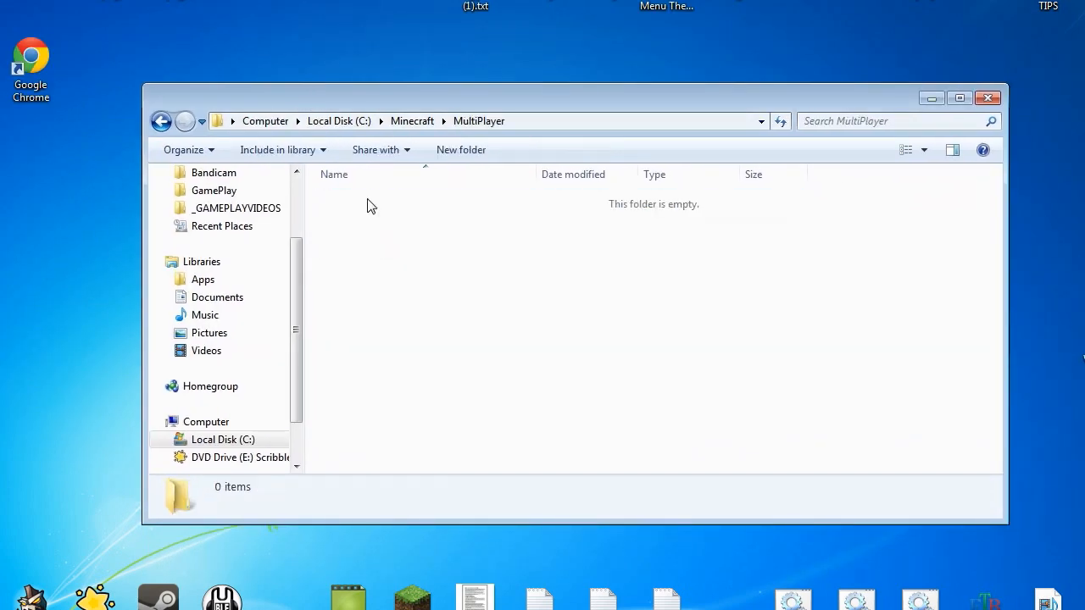
pyautogui.click(441, 121)
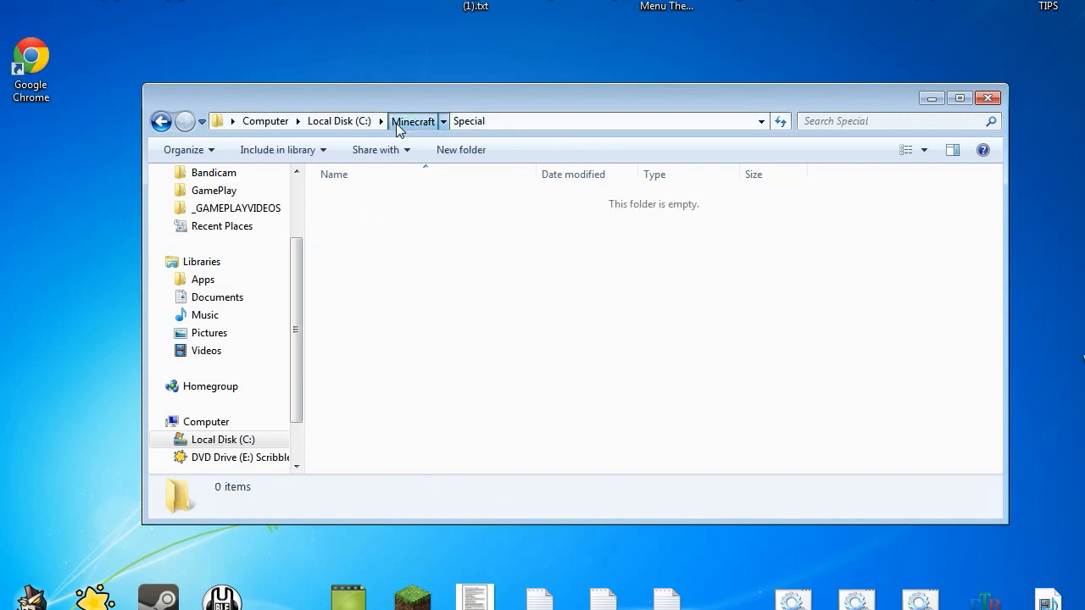
pyautogui.click(413, 122)
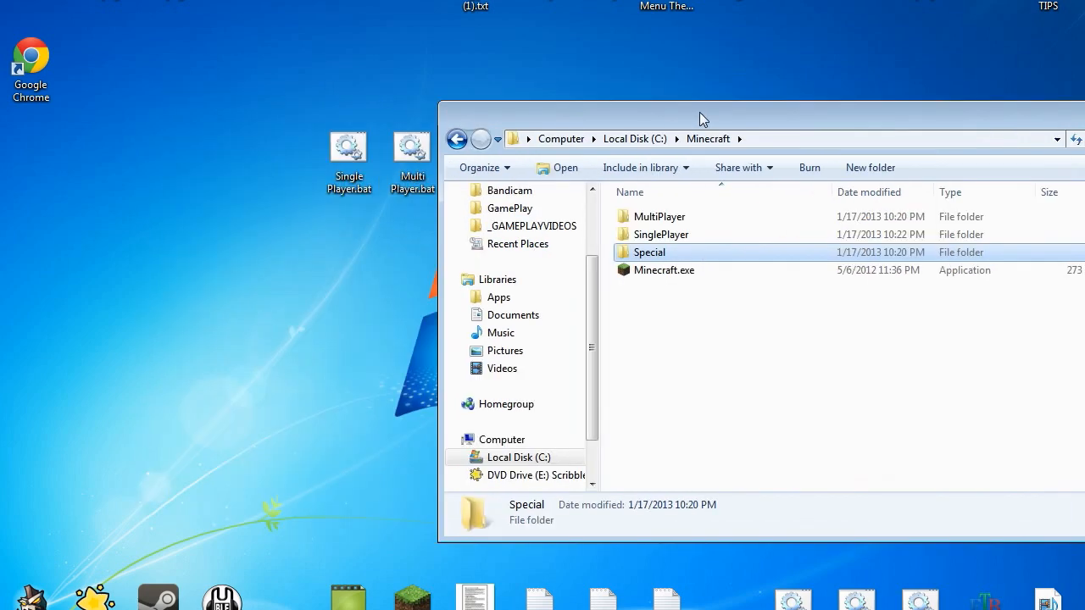
pyautogui.click(661, 235)
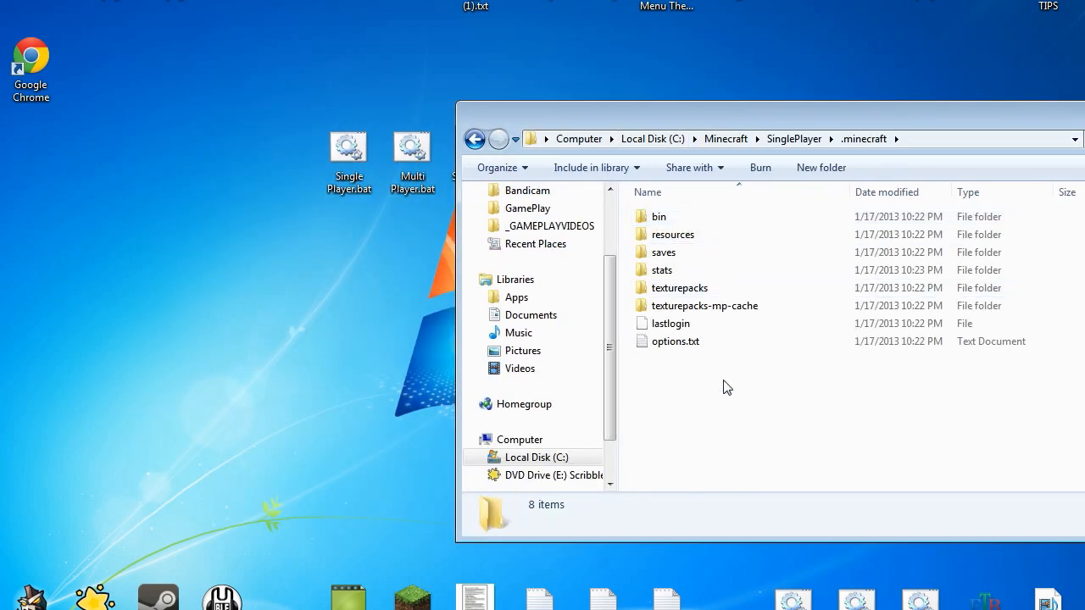
pyautogui.doubleClick(659, 216)
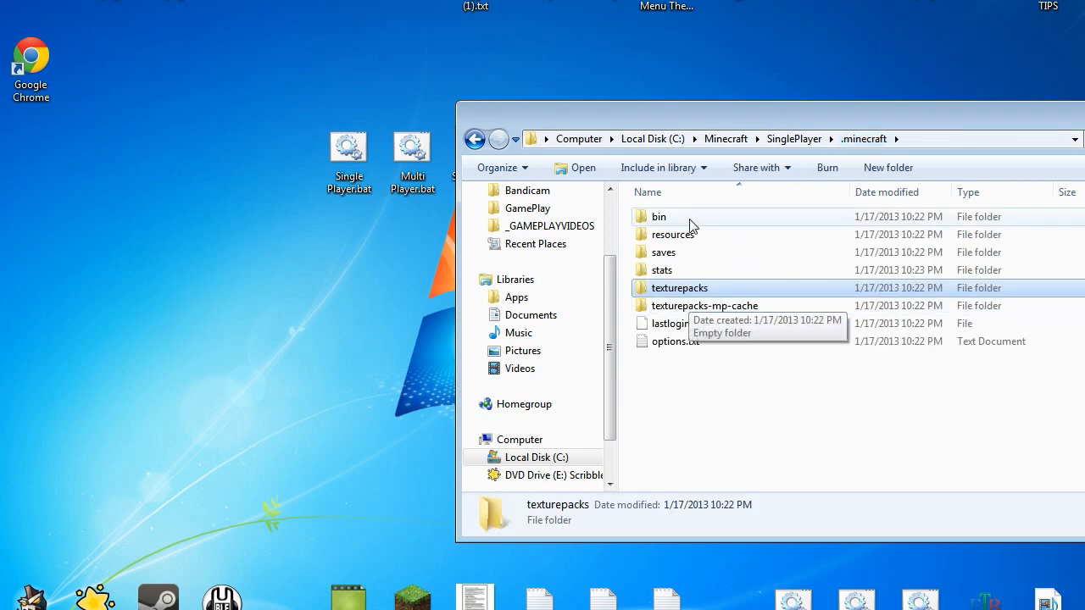
pyautogui.moveTo(670, 263)
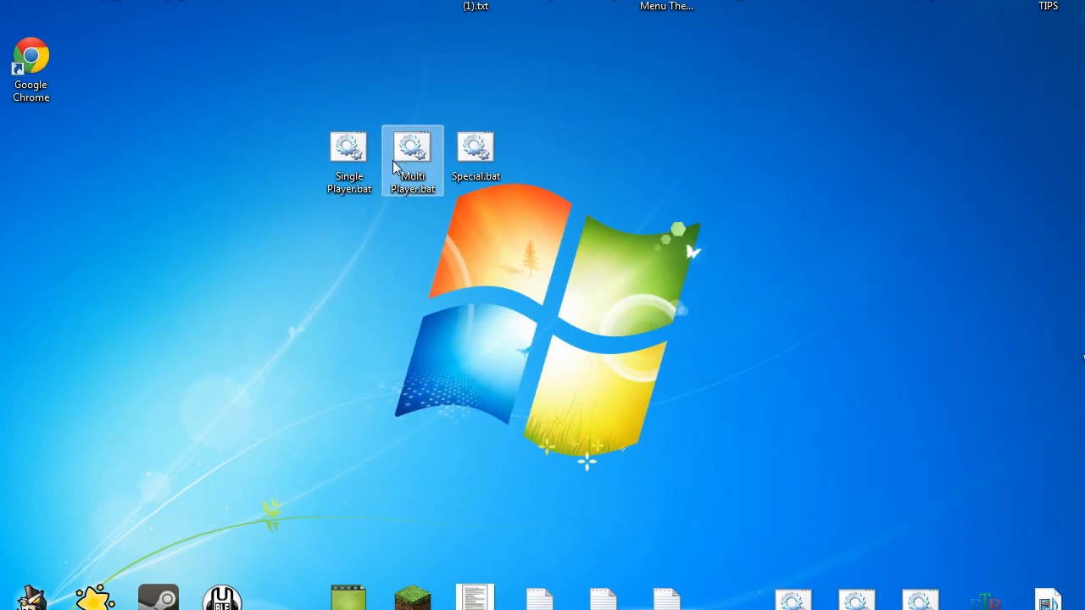
# Step: Run Multi Player.bat and log in as kestalkayden with Remember password ticked
pyautogui.doubleClick(411, 144)
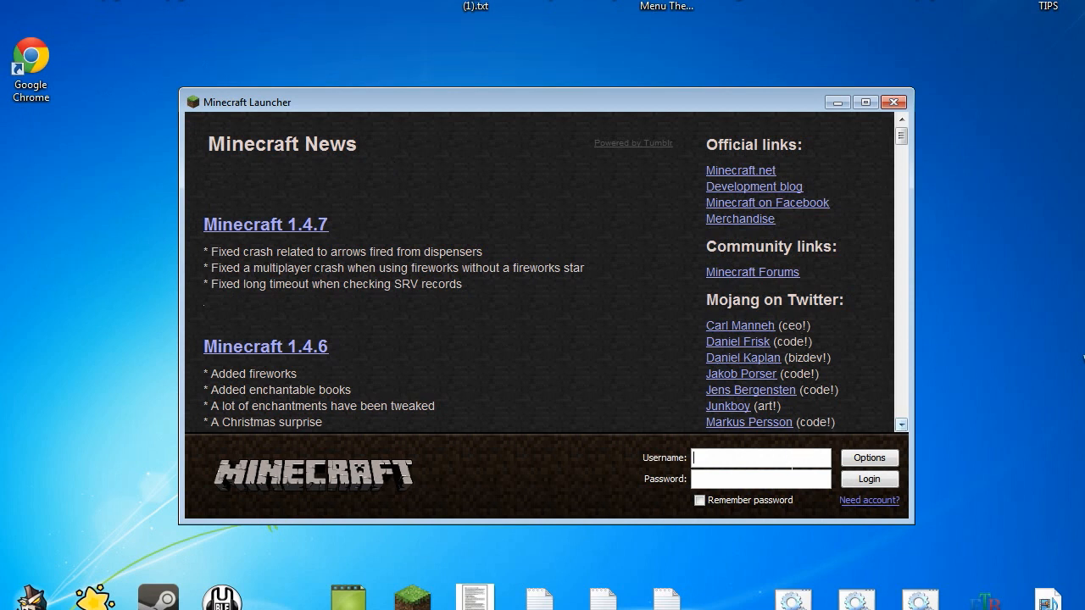
pyautogui.write('kestalkayden')
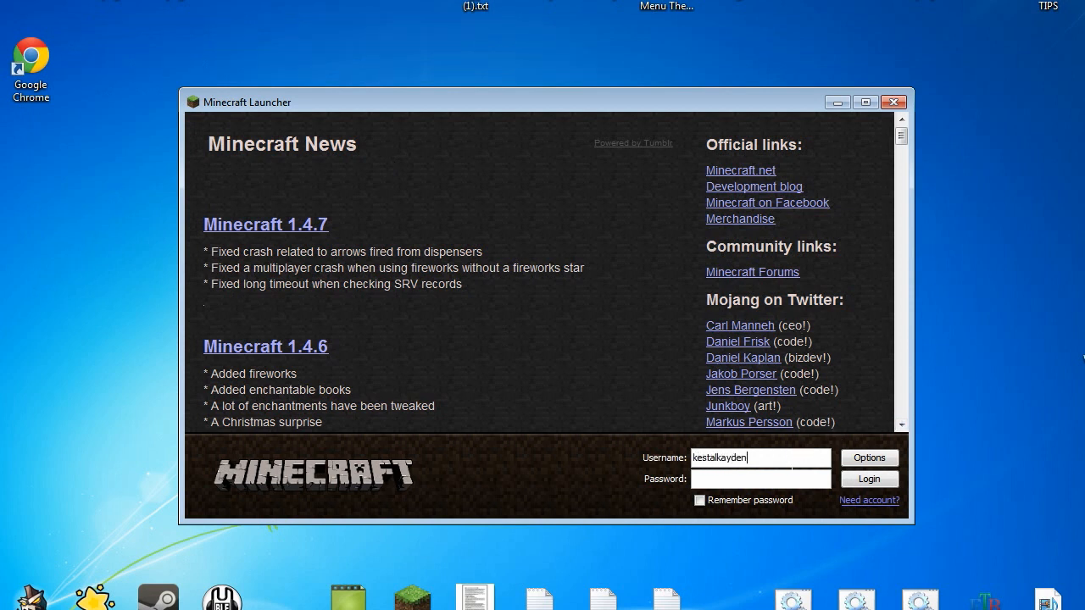
pyautogui.write('••••')
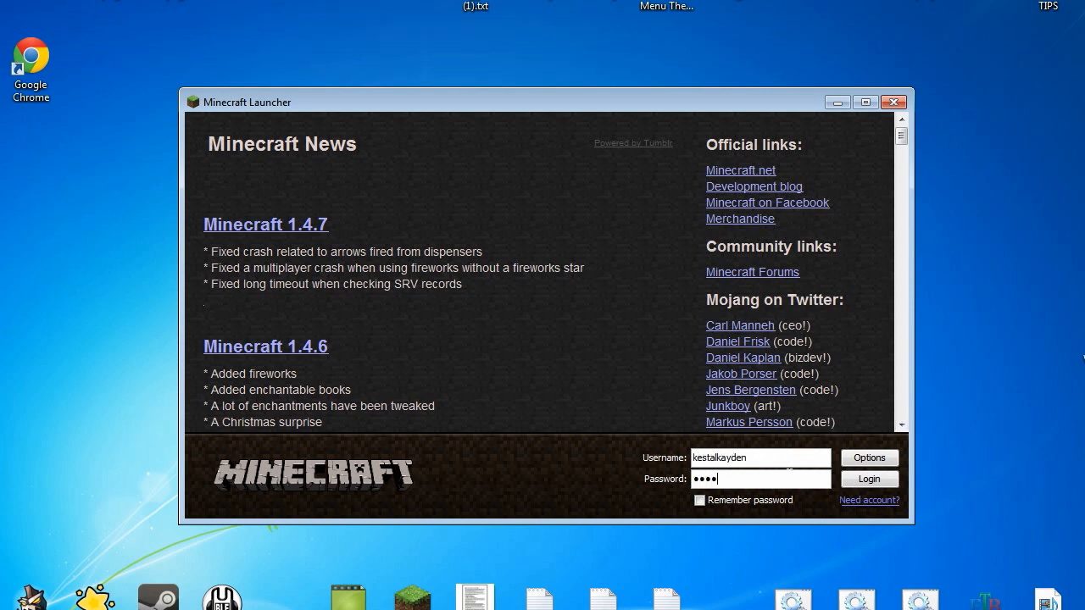
pyautogui.click(699, 500)
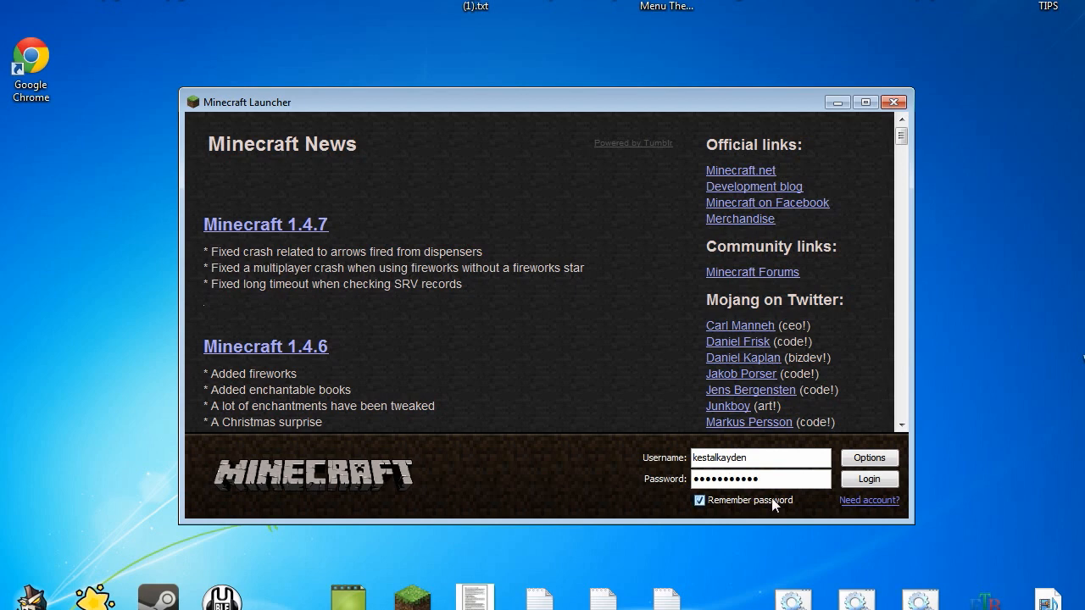
pyautogui.click(869, 479)
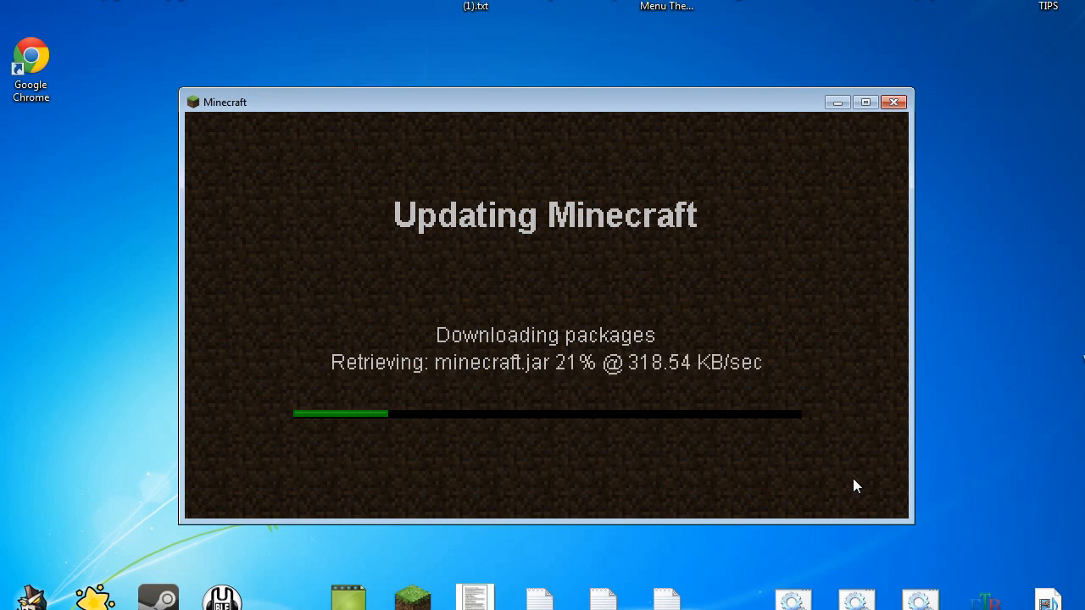
pyautogui.moveTo(353, 321)
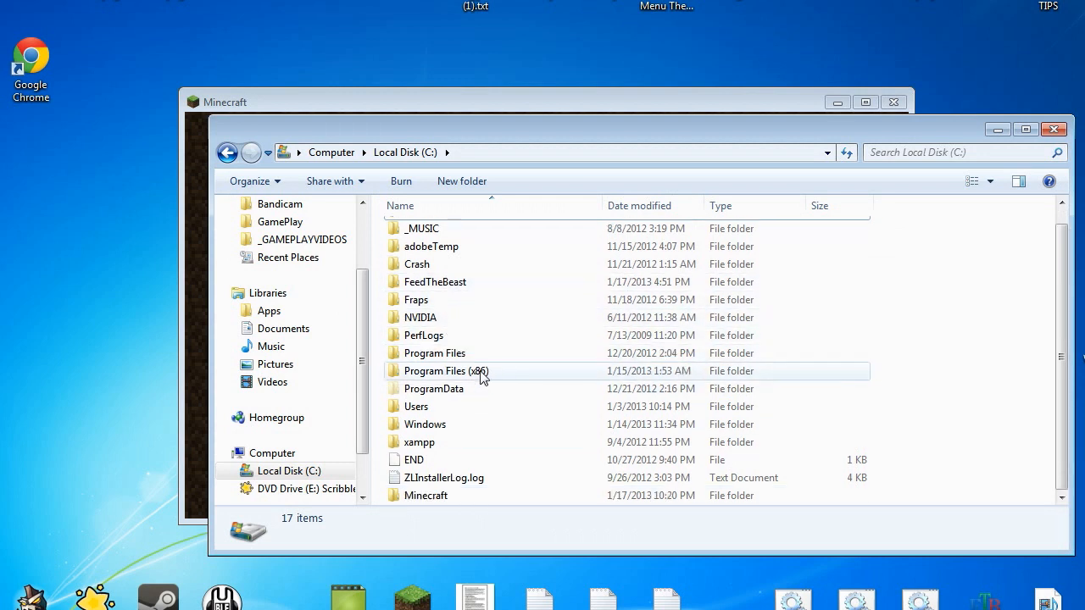
# Step: Open C:\Minecraft and then the SinglePlayer folder
pyautogui.doubleClick(425, 495)
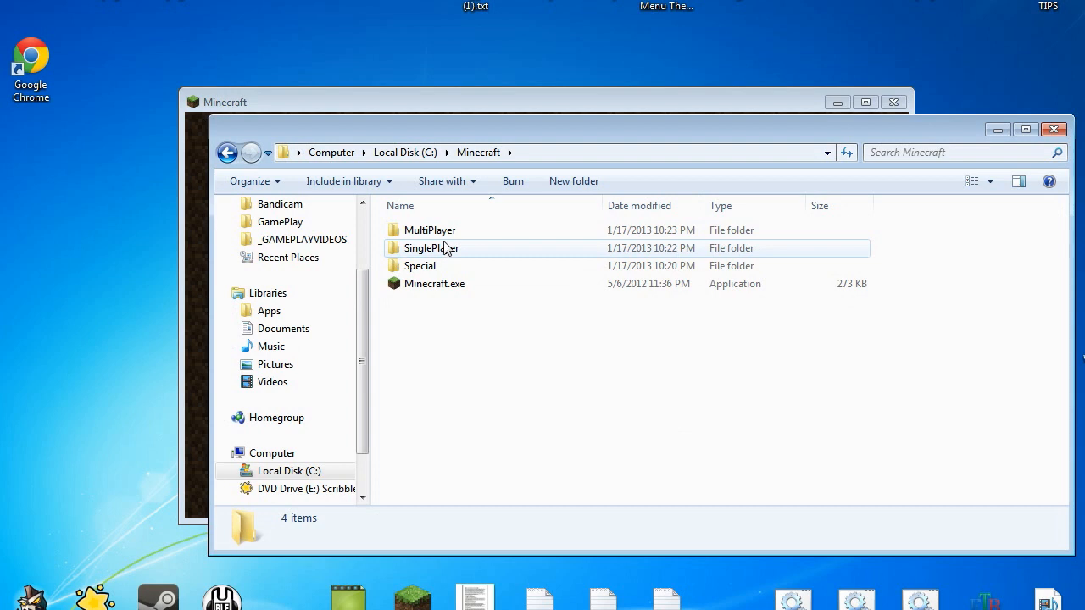
pyautogui.doubleClick(428, 229)
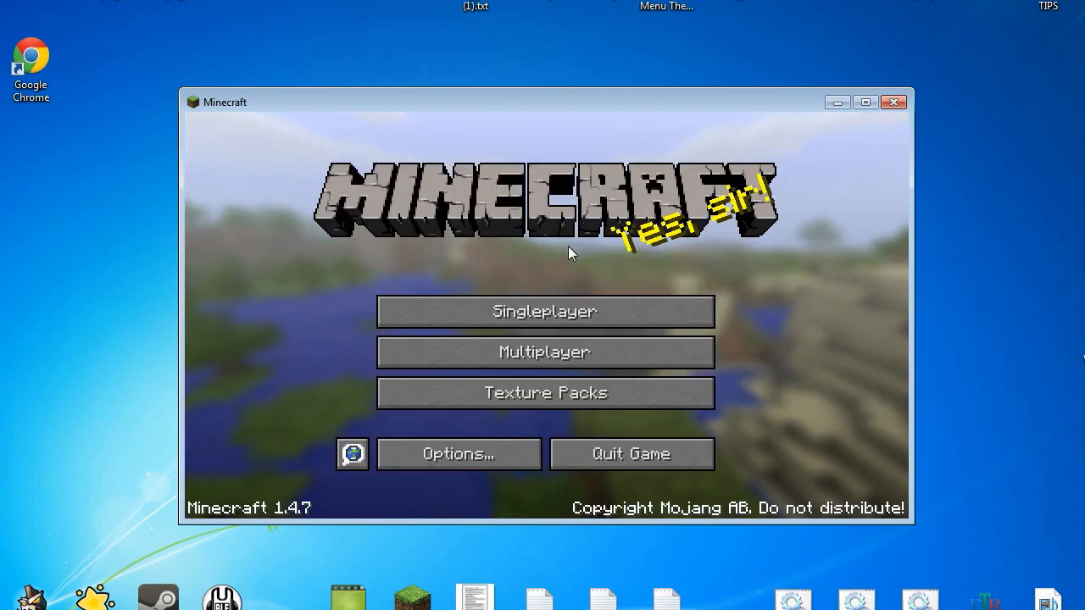
pyautogui.moveTo(545, 311)
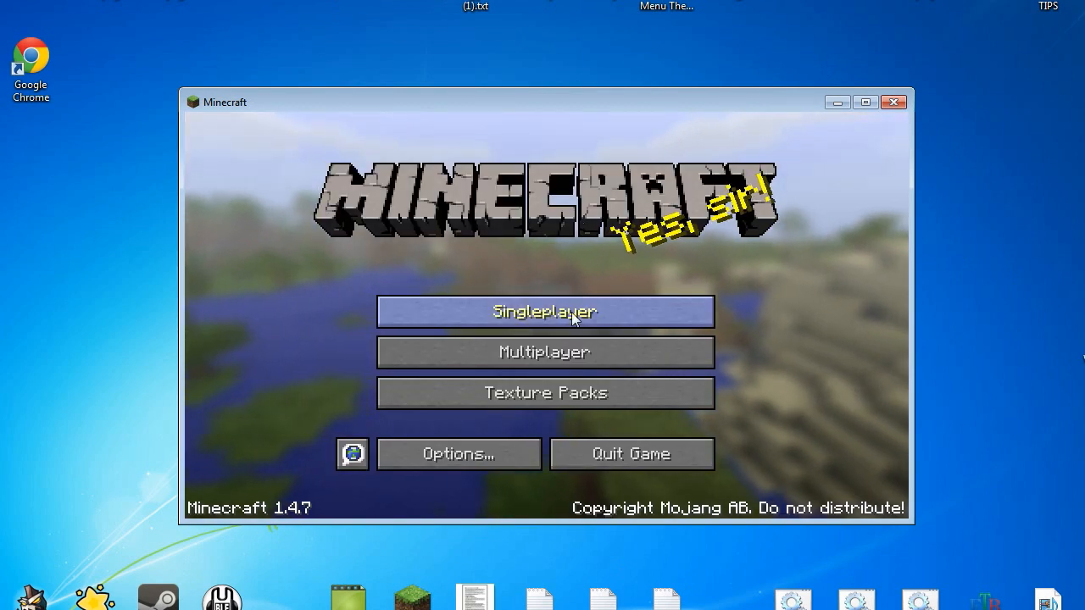
# Step: Choose Singleplayer on the Minecraft title screen
pyautogui.click(893, 101)
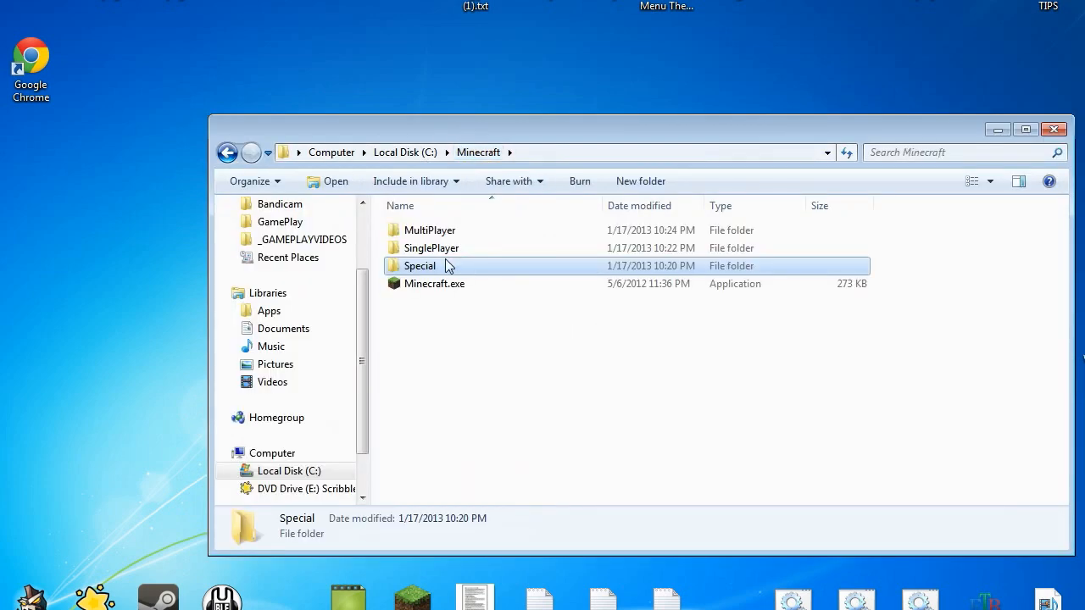
# Step: Check MultiPlayer's .minecraft data, return to C:\Minecraft, and duplicate SinglePlayer as SinglePlayer - Copy
pyautogui.doubleClick(429, 229)
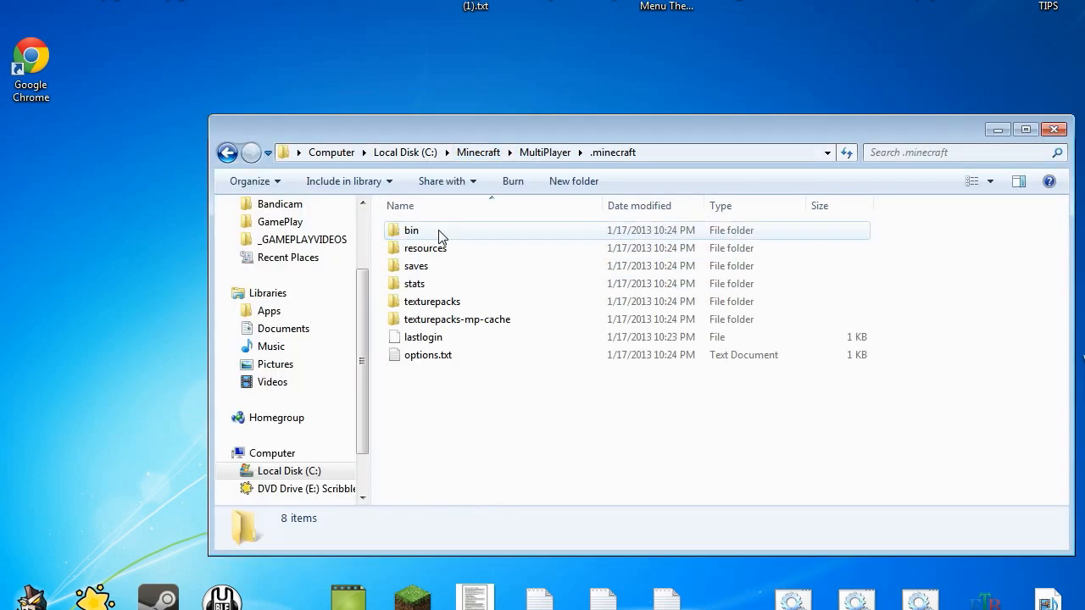
pyautogui.doubleClick(412, 230)
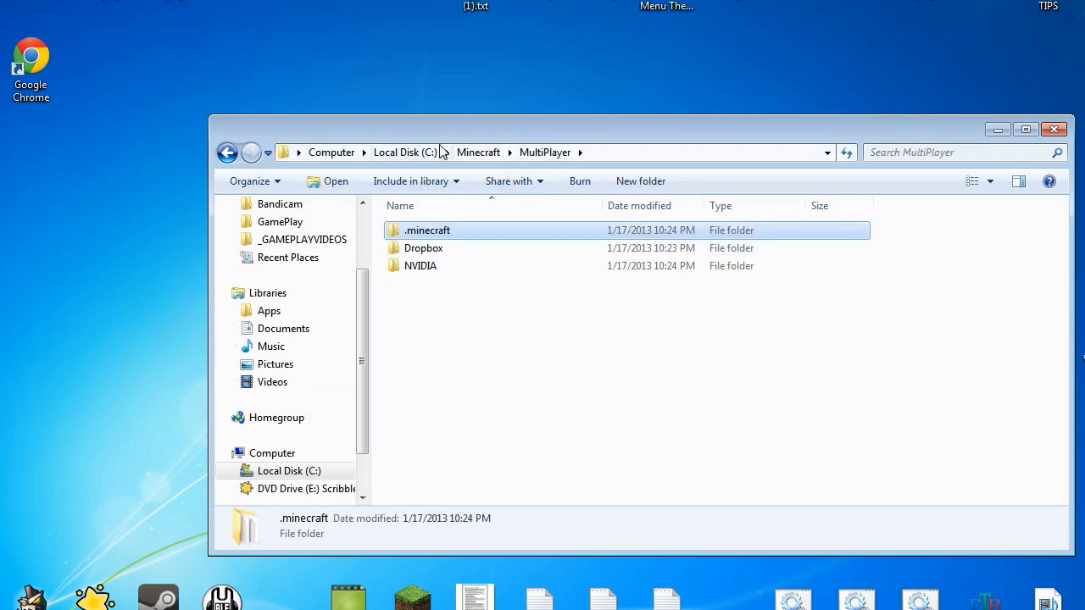
pyautogui.click(478, 152)
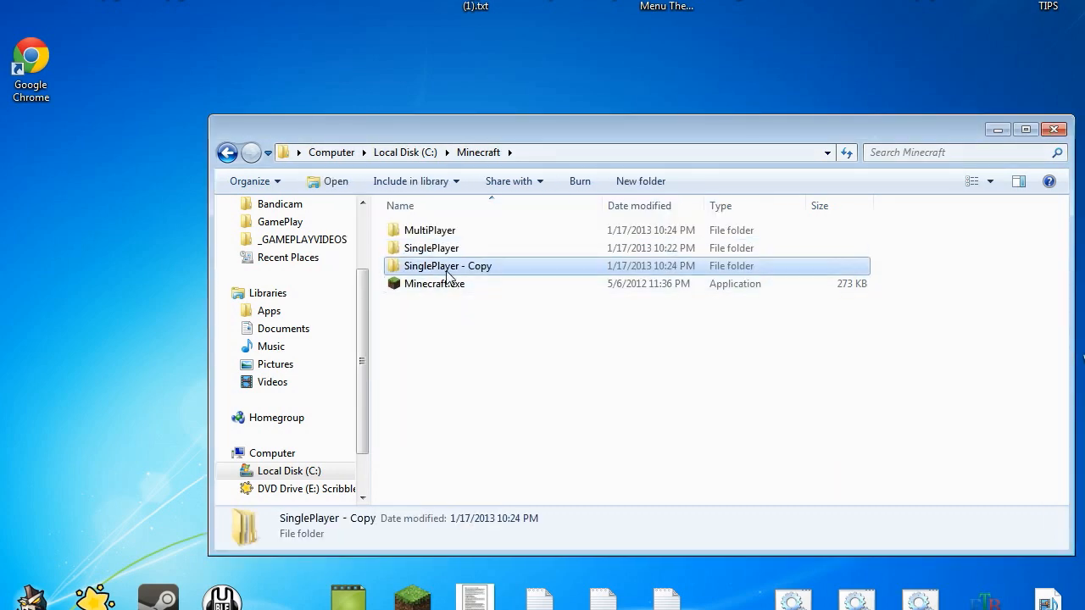
pyautogui.write('SP')
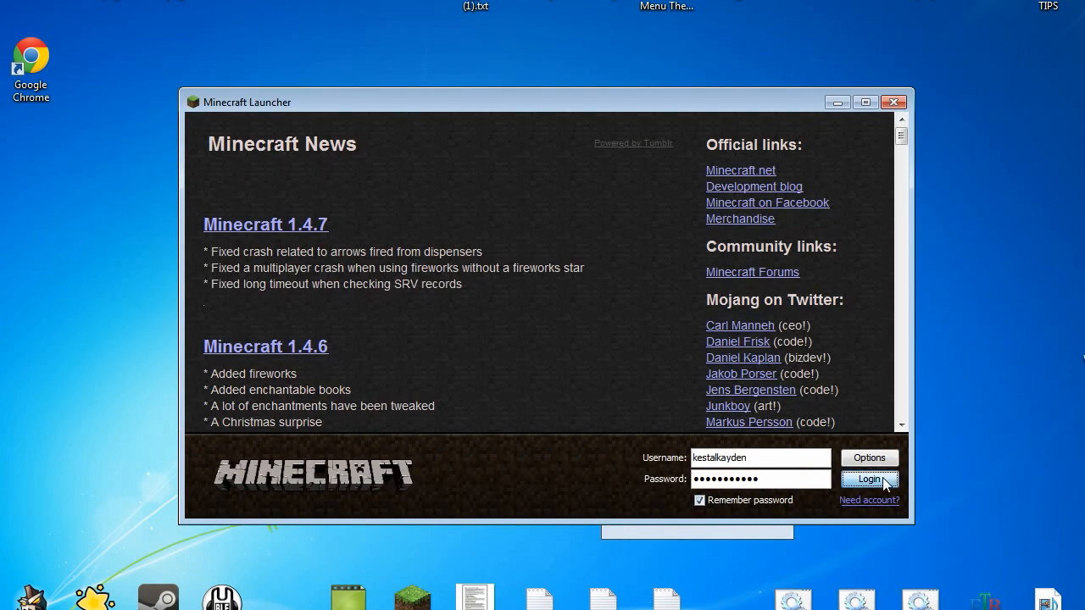
# Step: Log in from the launcher, then close Minecraft once the title screen loads
pyautogui.click(868, 479)
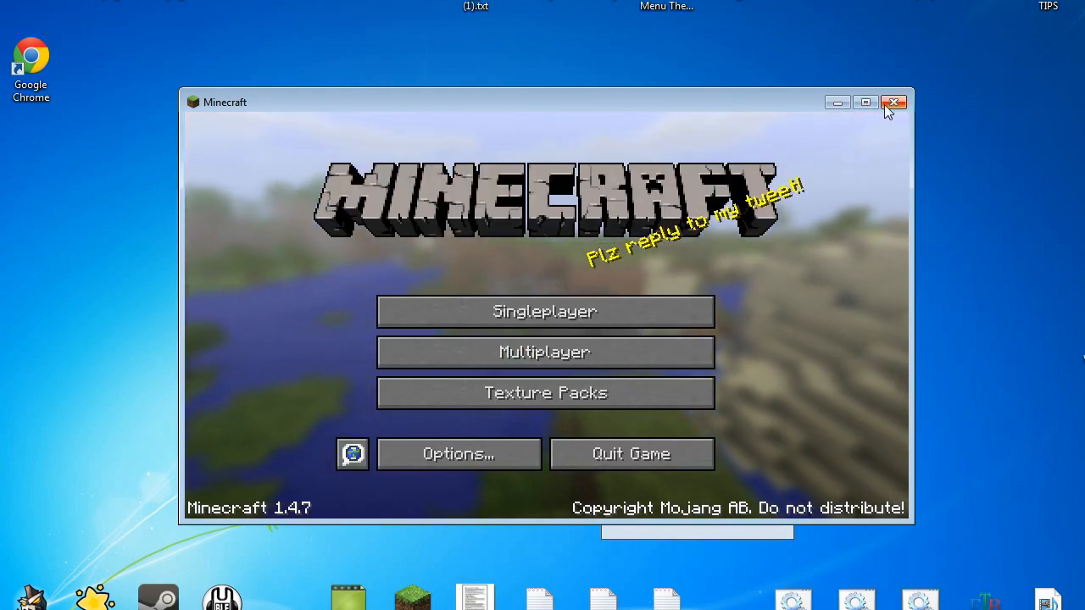
pyautogui.moveTo(893, 103)
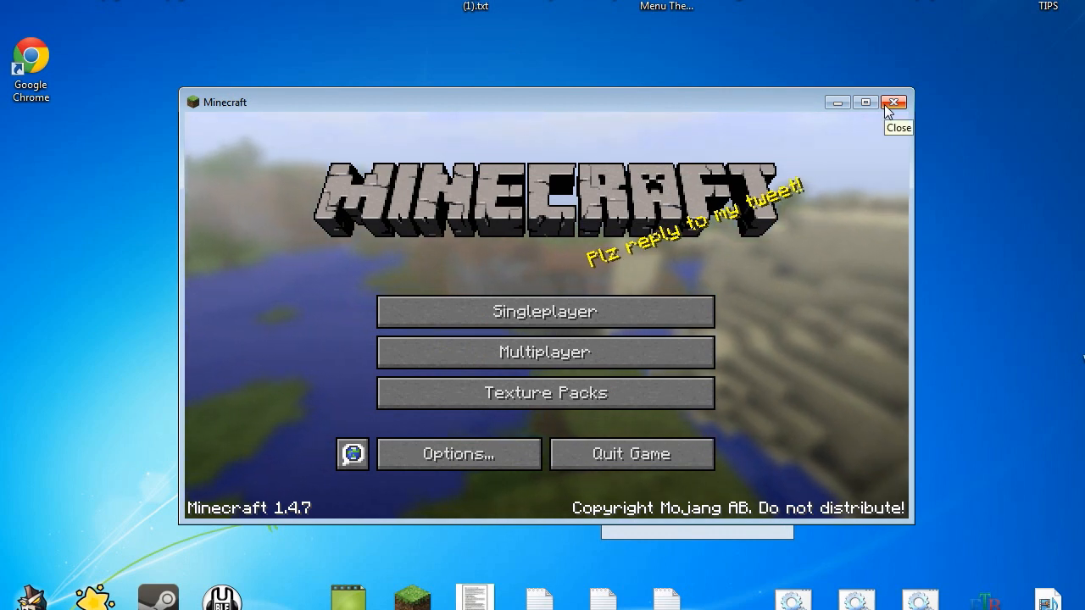
pyautogui.click(894, 102)
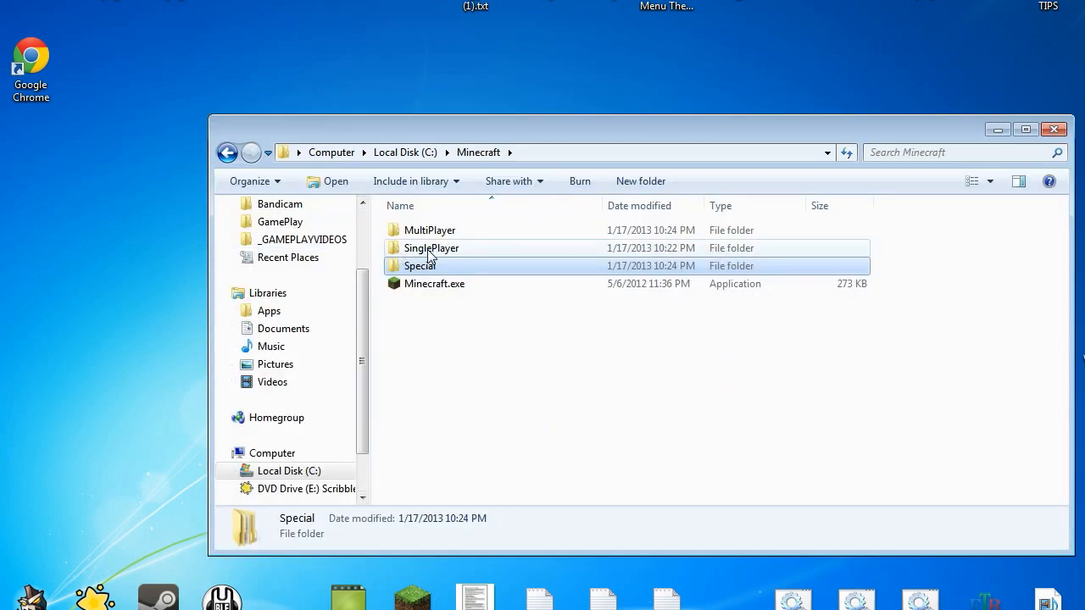
# Step: Launch single-player, log in, and create world 'Kestal Kaydens Sexy Tutorial' with Bonus Chest enabled
pyautogui.doubleClick(431, 248)
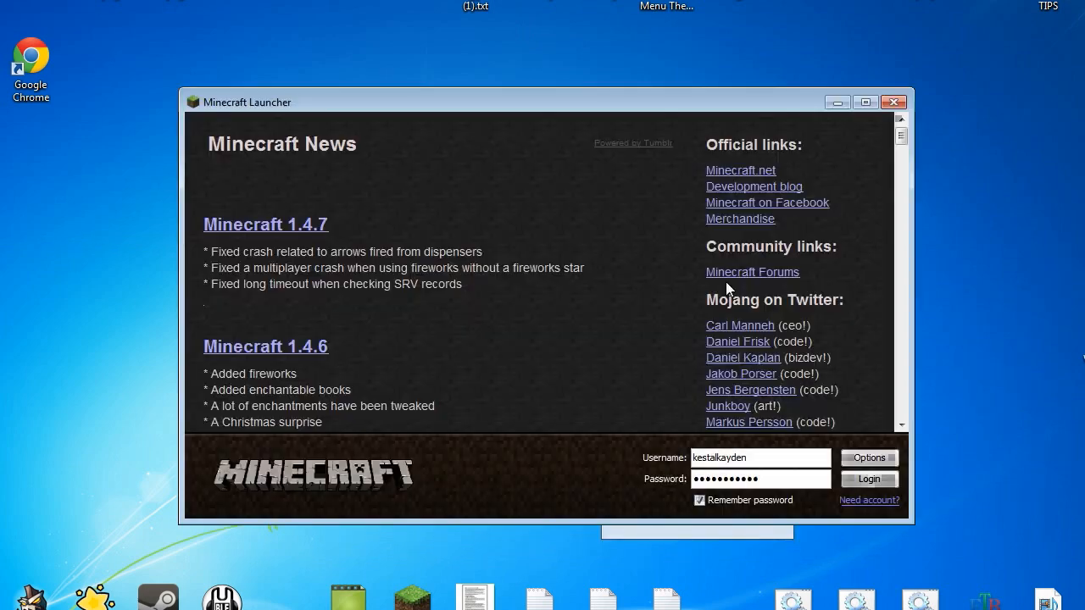
pyautogui.click(869, 478)
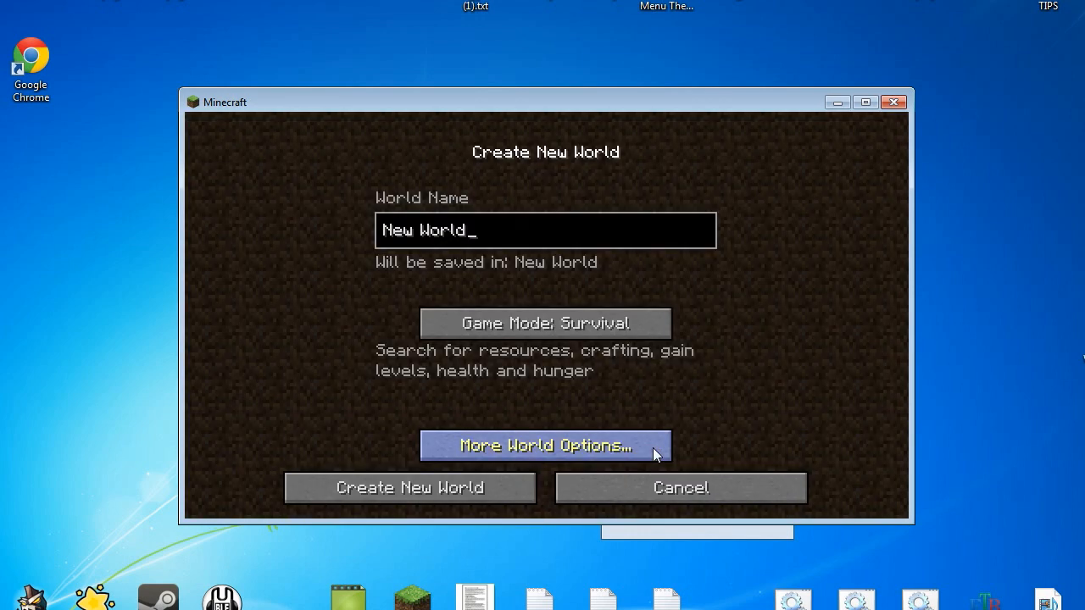
pyautogui.write('Kestal')
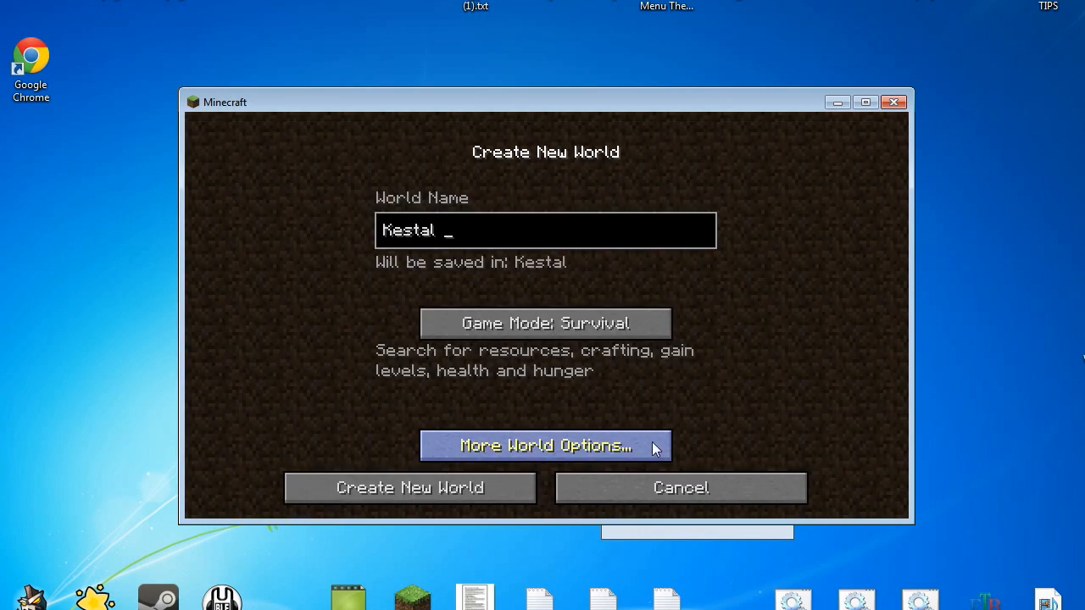
pyautogui.write('Kaydens Sexy')
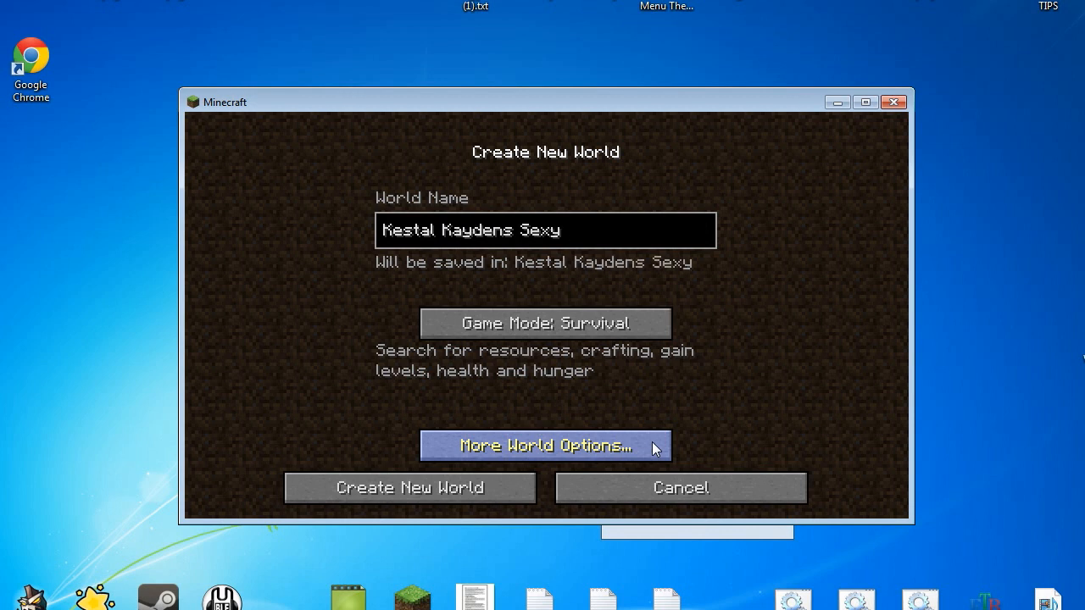
pyautogui.write('Tutorial')
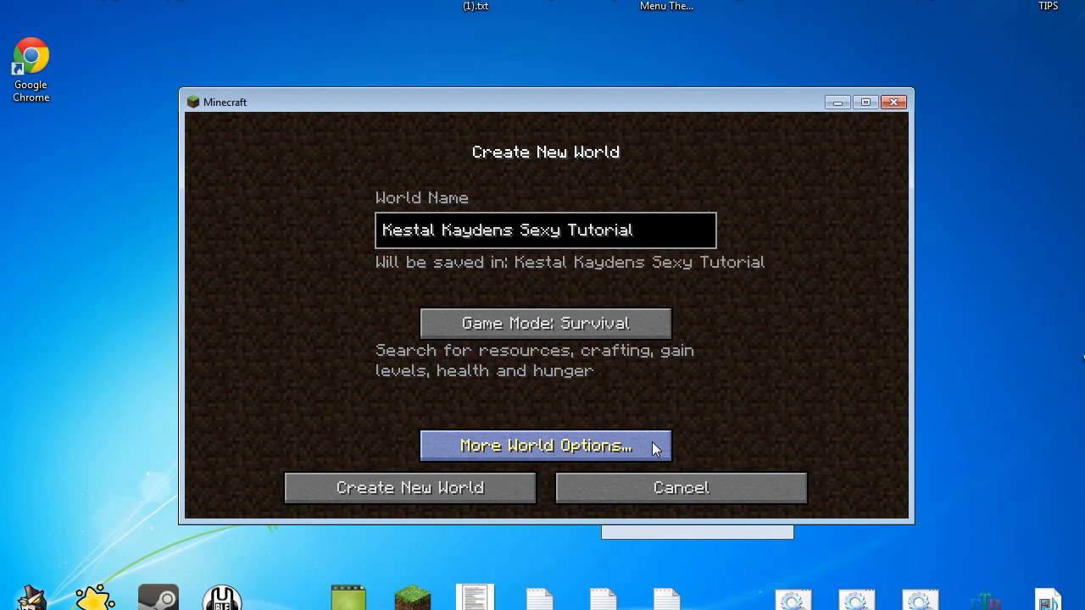
pyautogui.click(545, 445)
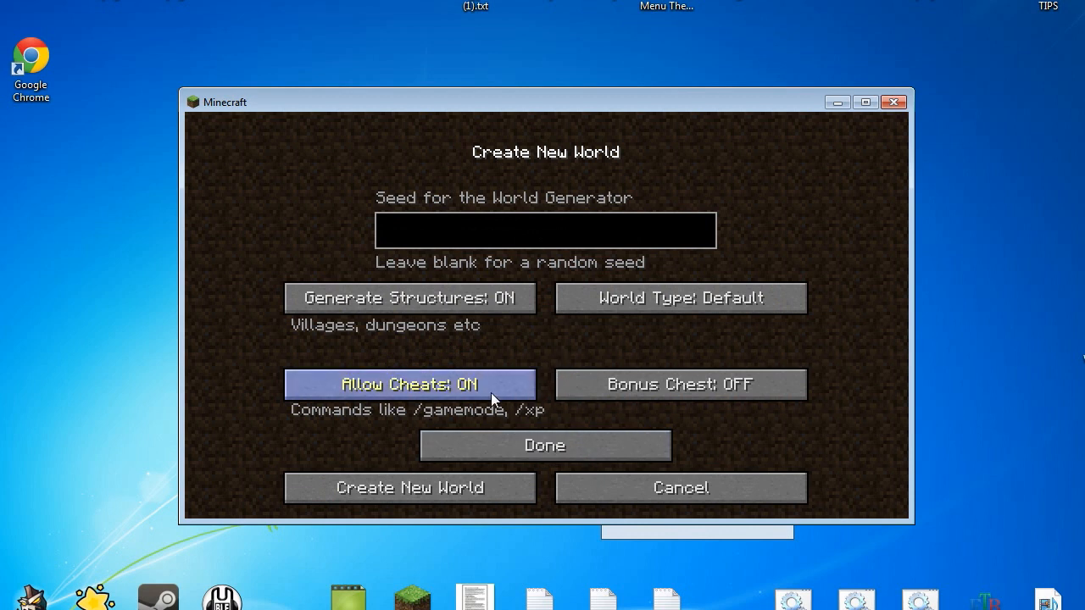
pyautogui.click(679, 384)
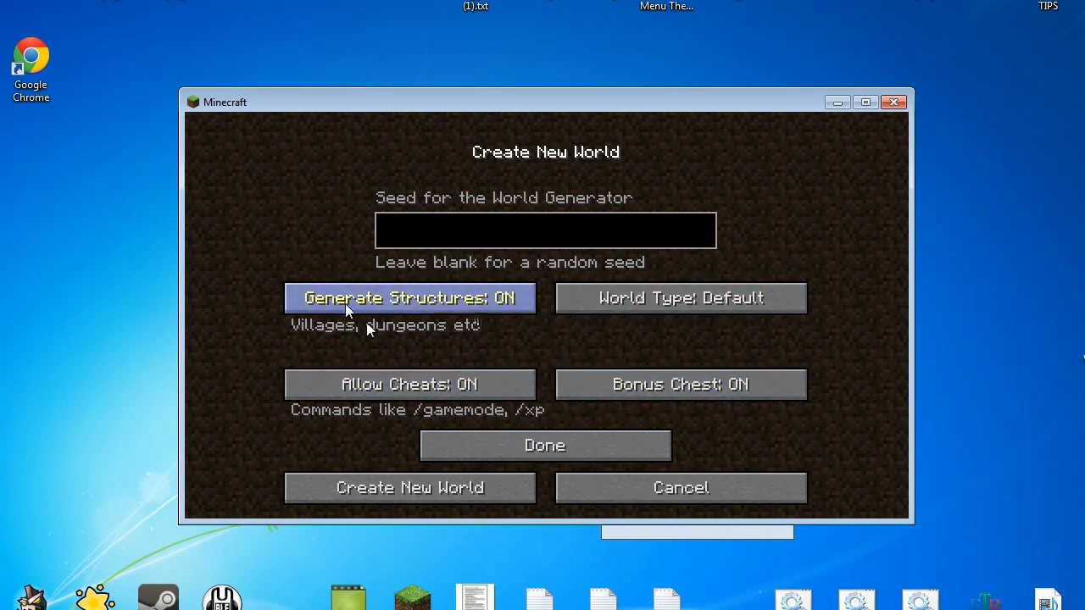
pyautogui.click(410, 487)
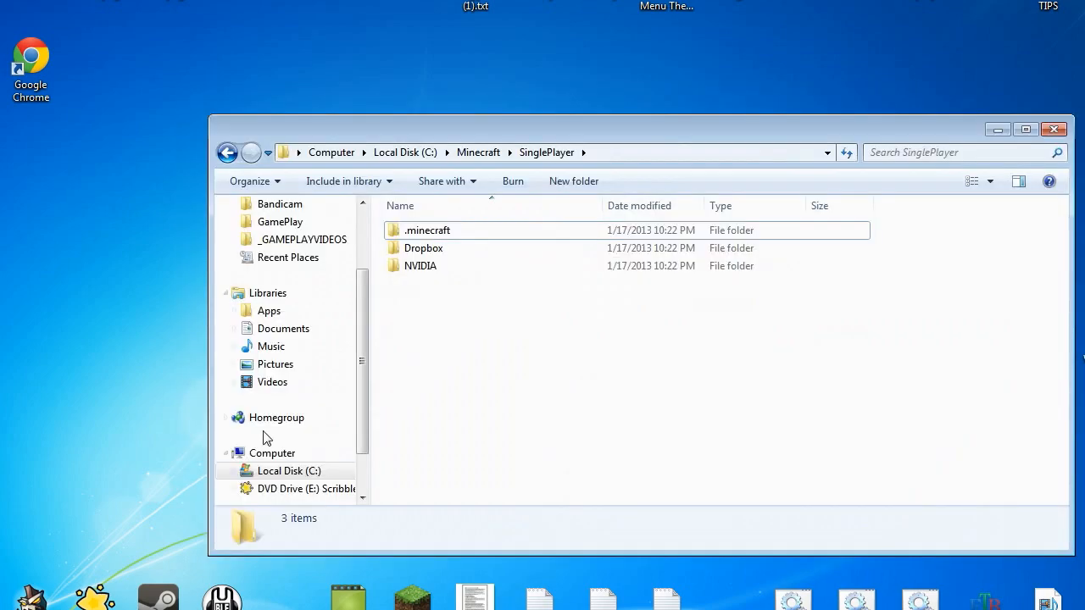
# Step: Browse to SinglePlayer's .minecraft saves, inspect the new world folder, then duplicate it
pyautogui.doubleClick(427, 229)
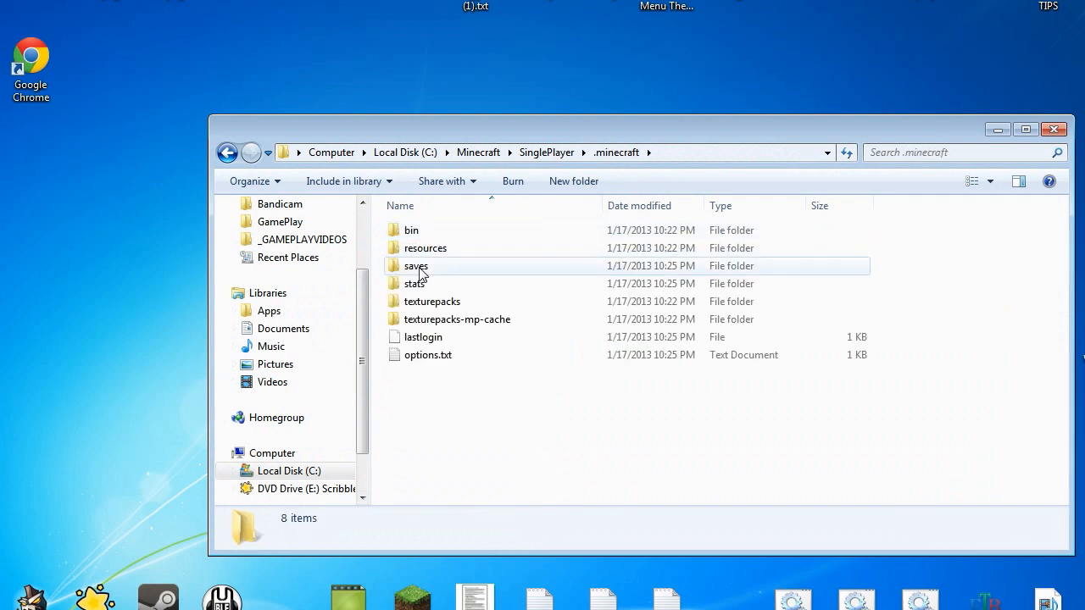
pyautogui.doubleClick(415, 265)
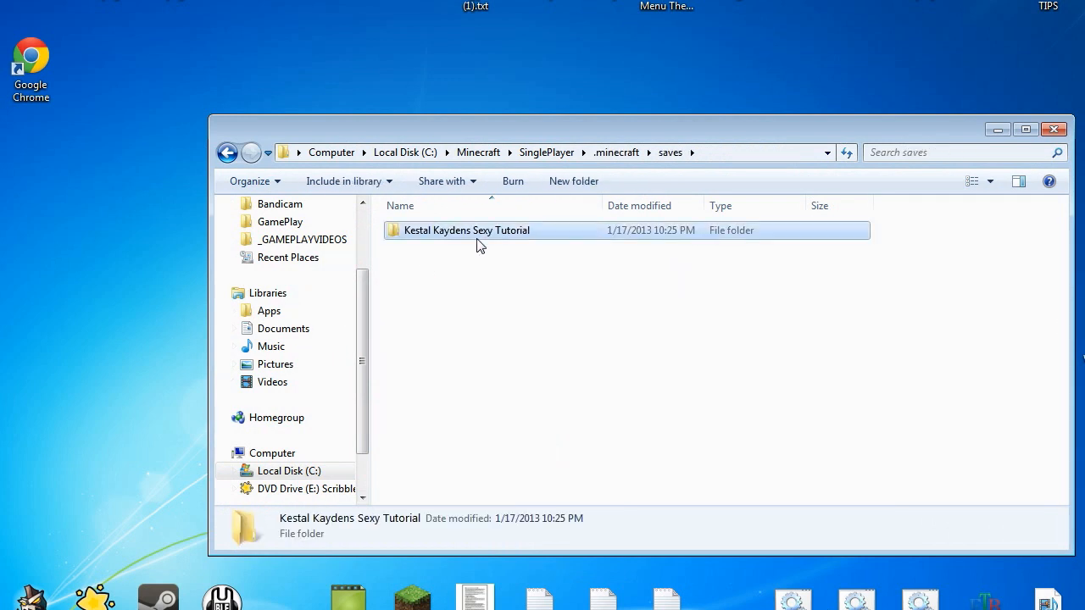
pyautogui.click(466, 229)
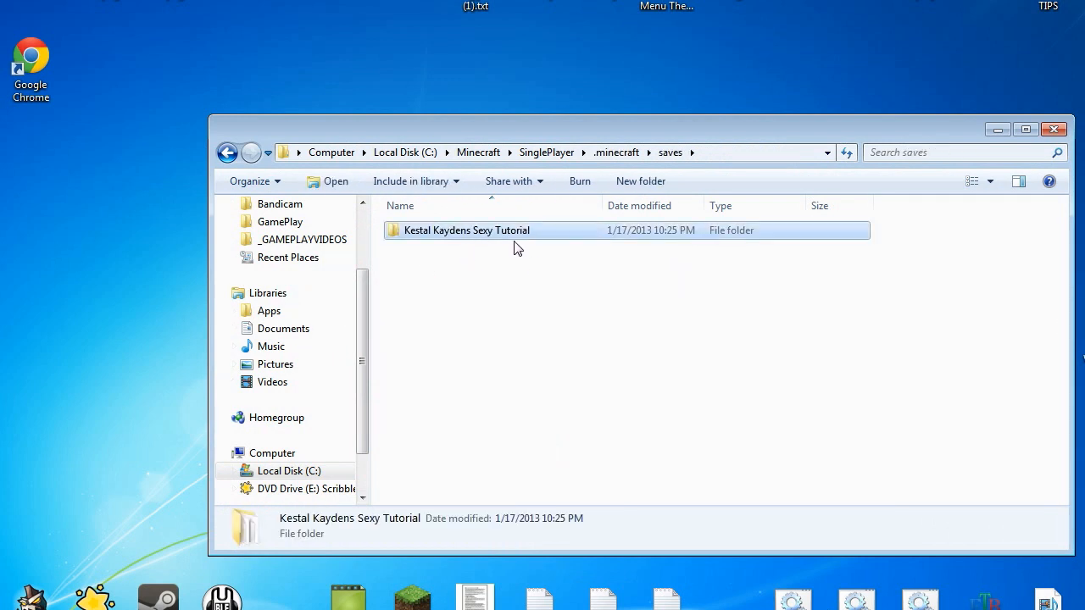
pyautogui.doubleClick(466, 230)
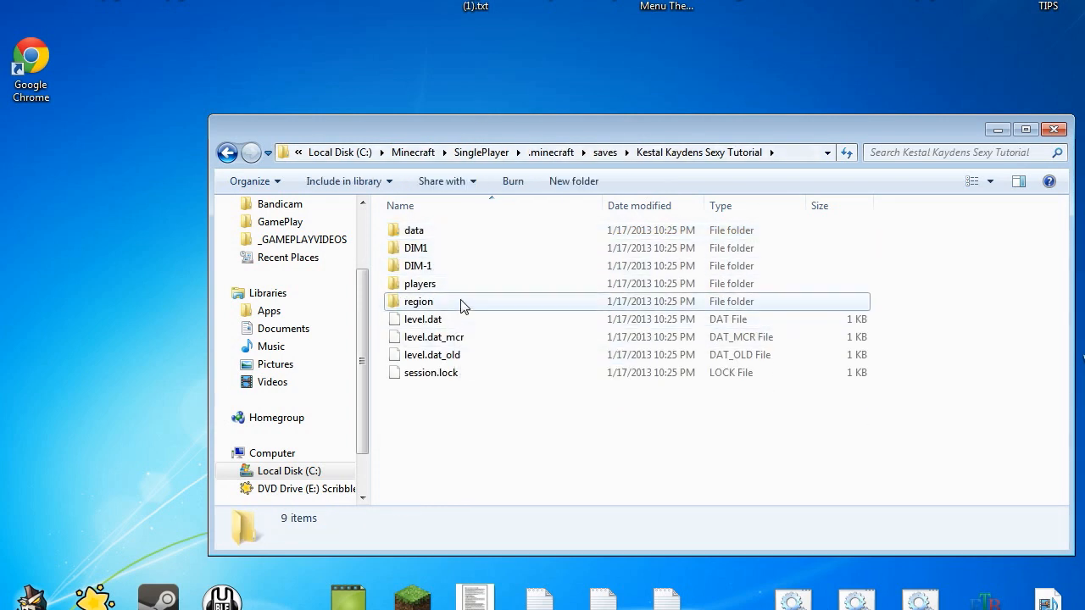
pyautogui.click(417, 301)
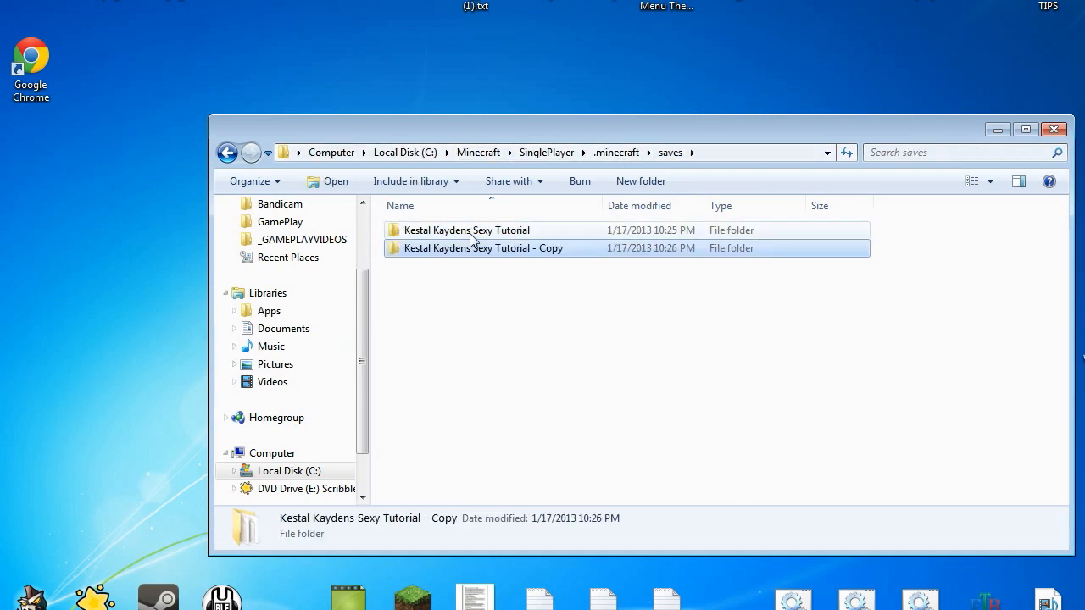
pyautogui.click(483, 247)
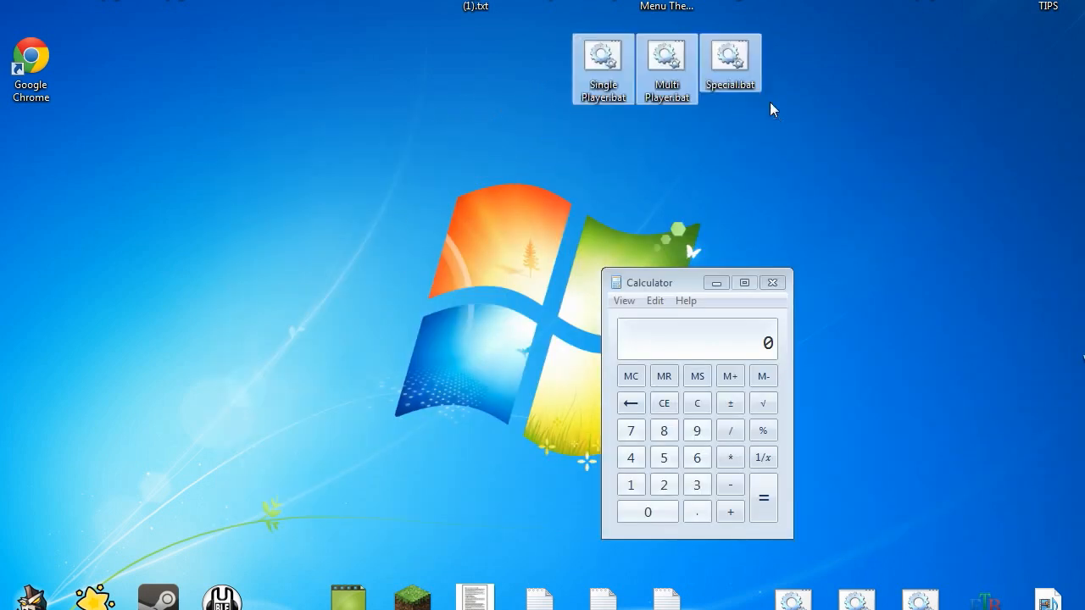
# Step: Launch Multi Player.bat, log in, and view its empty singleplayer world list
pyautogui.click(771, 282)
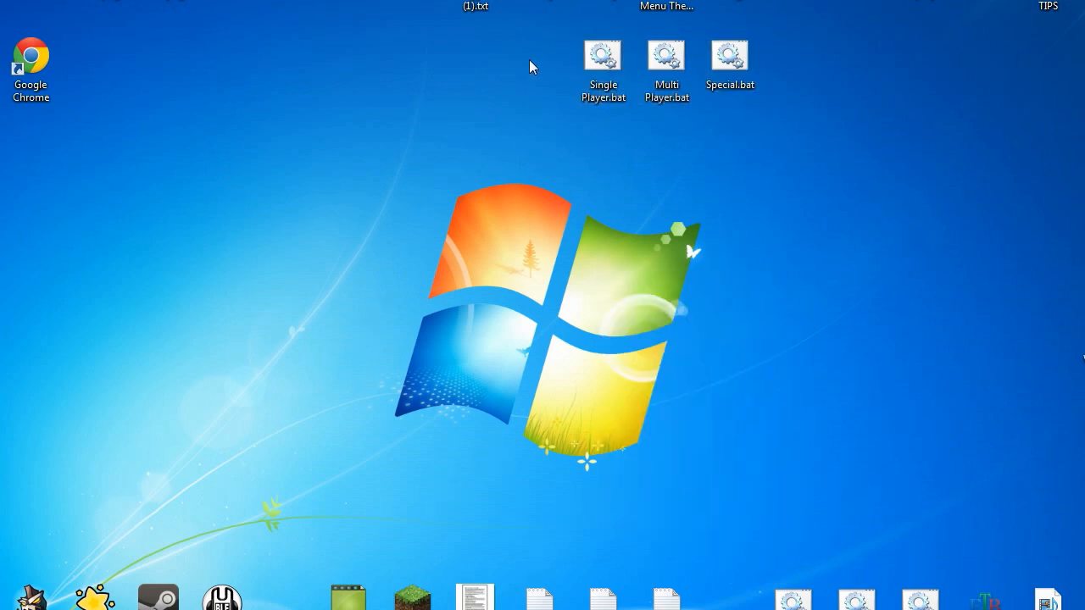
pyautogui.click(602, 59)
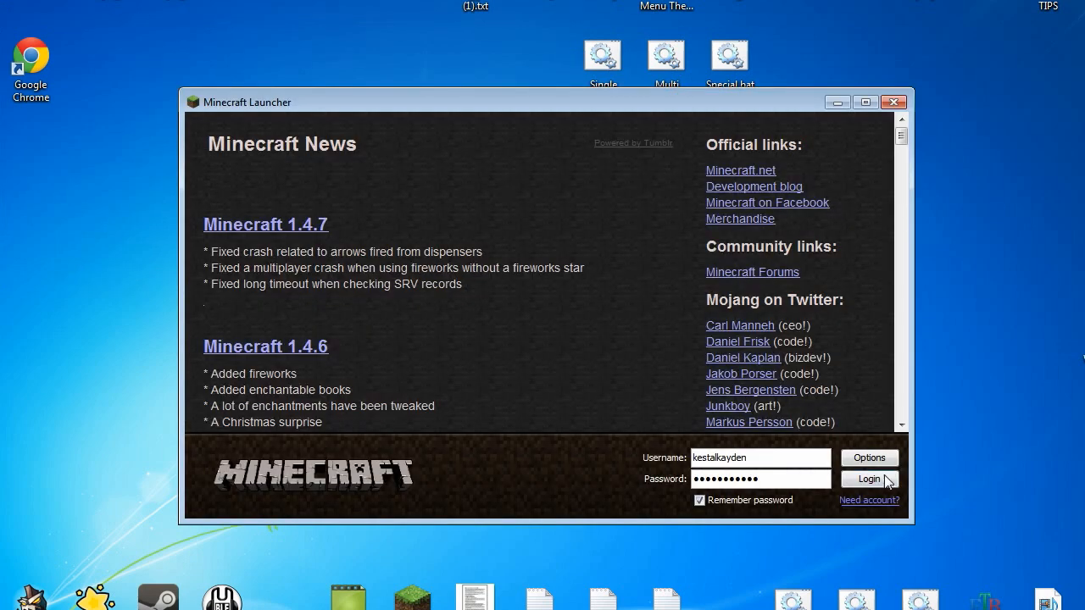
pyautogui.click(868, 479)
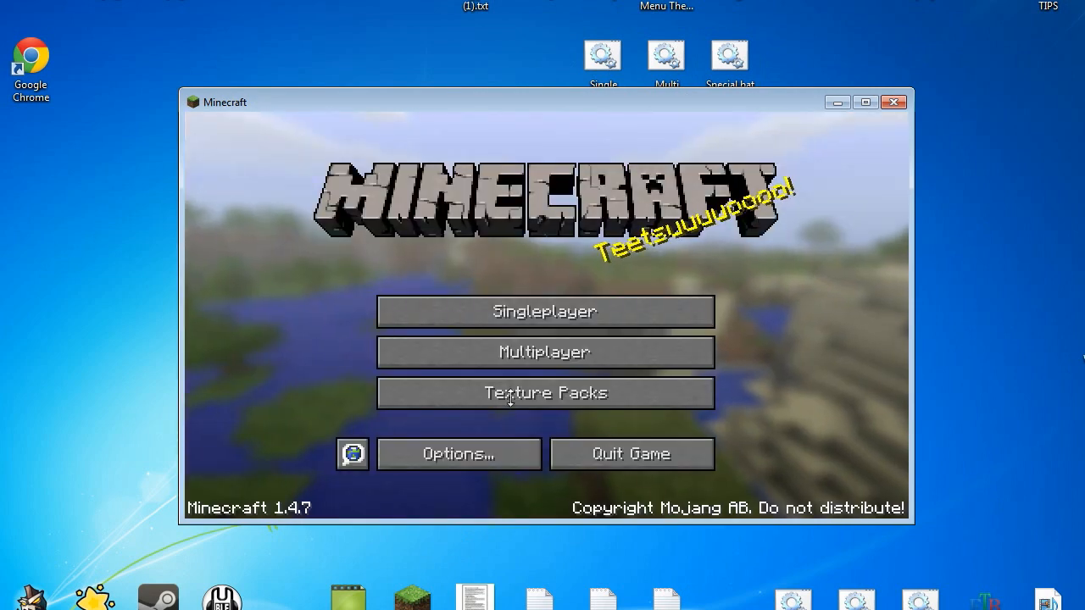
pyautogui.click(544, 311)
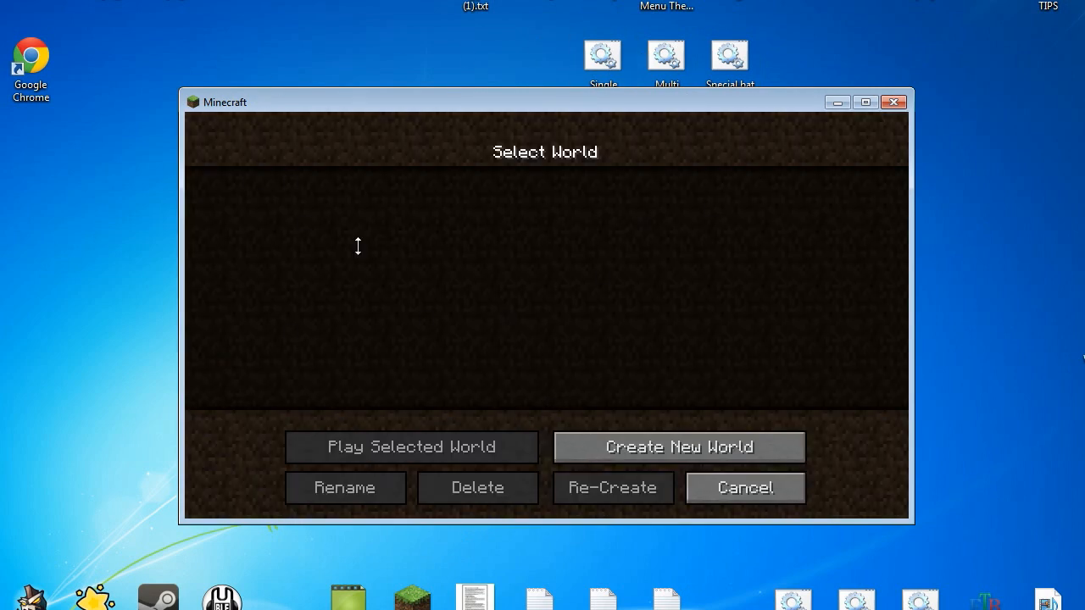
# Step: Quit Minecraft to the desktop and select the Single Player.bat launcher
pyautogui.click(744, 488)
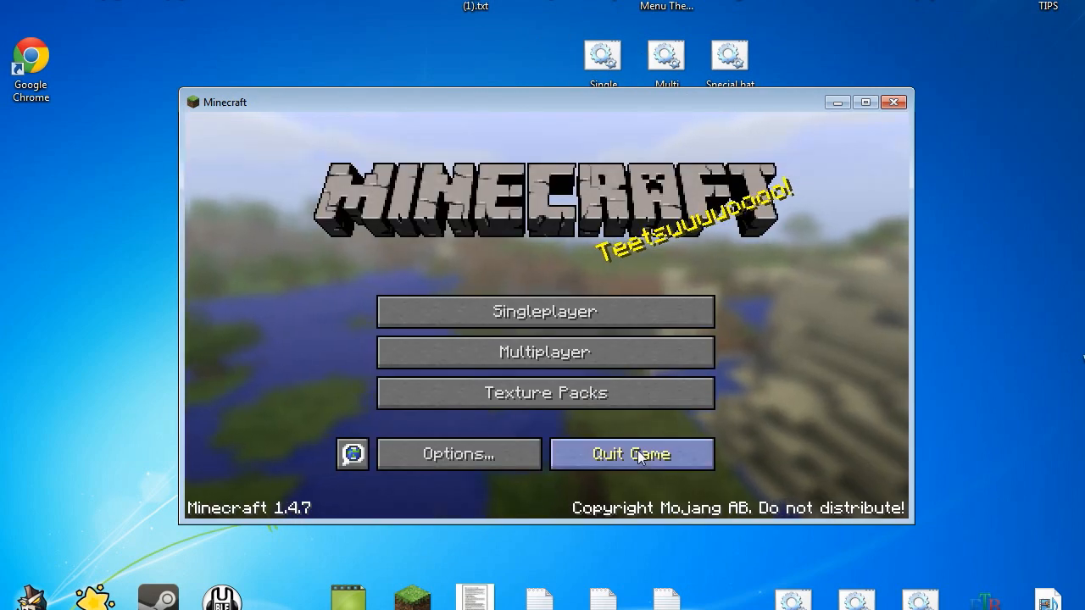
pyautogui.click(632, 454)
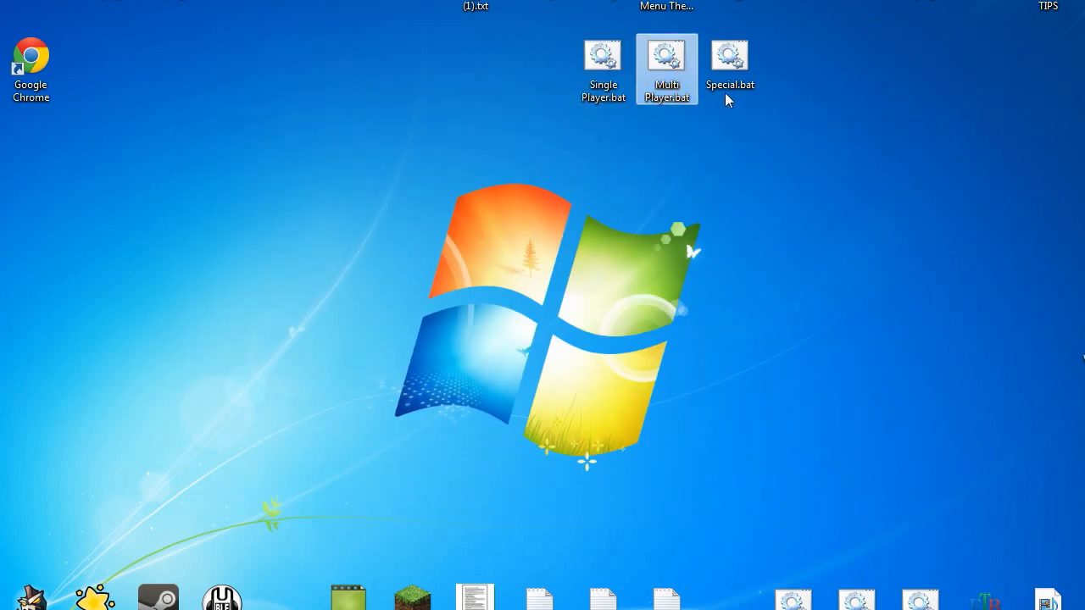
pyautogui.click(603, 70)
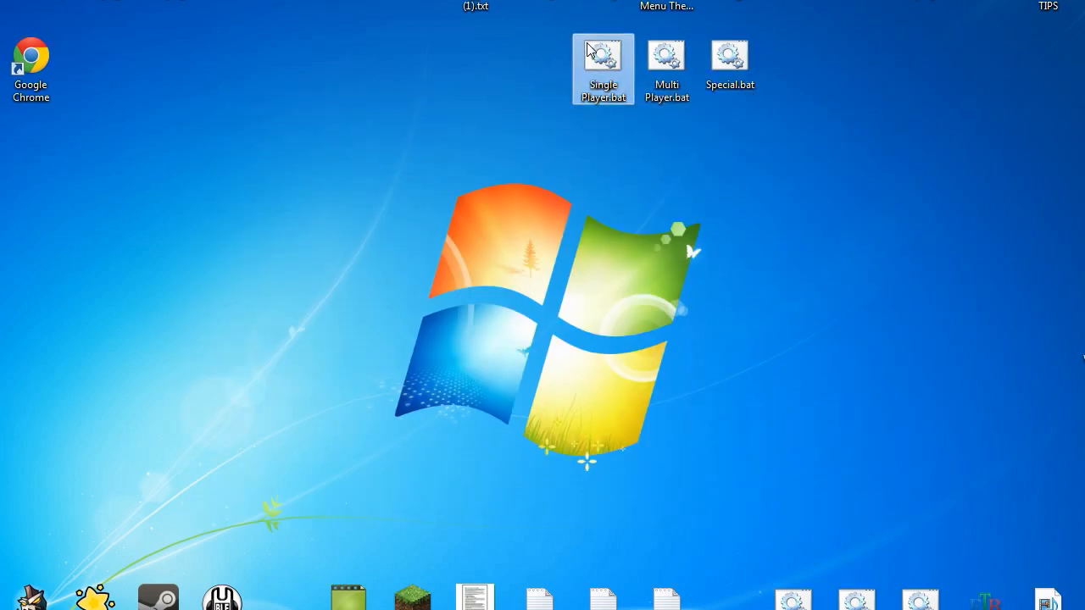